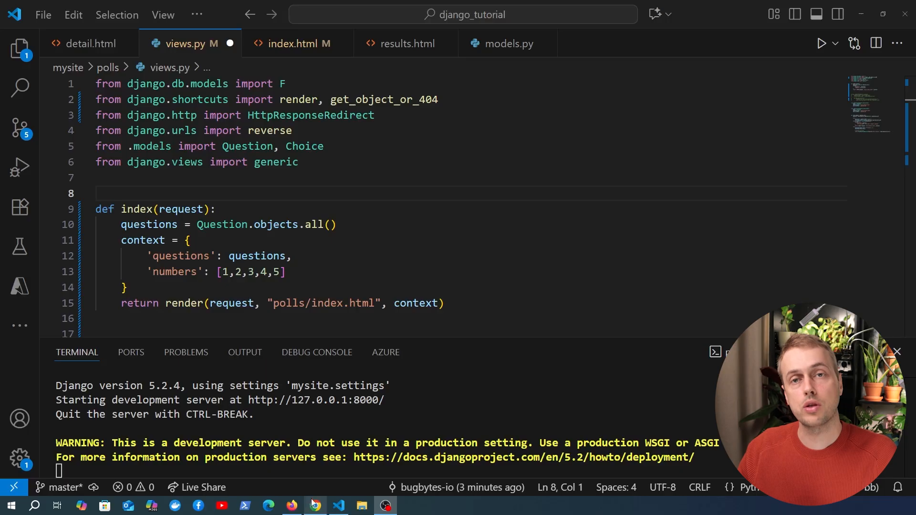
# Bring up the index.html template and scroll through its questions and numbers loops
pyautogui.click(312, 506)
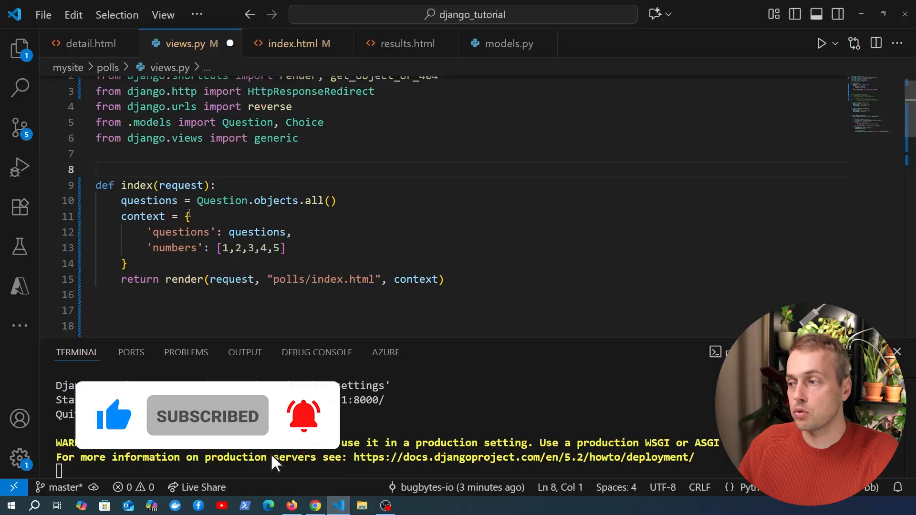
pyautogui.doubleClick(137, 185)
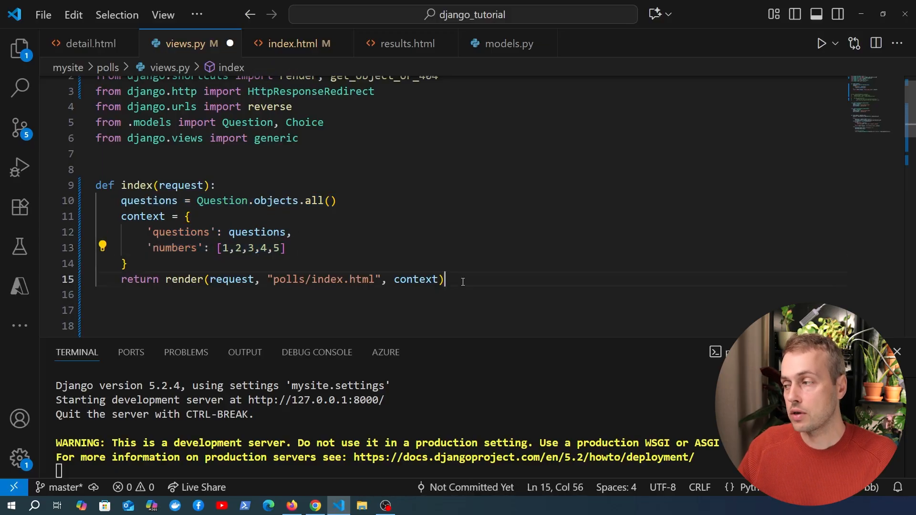
pyautogui.moveTo(274, 279); pyautogui.dragTo(443, 279)
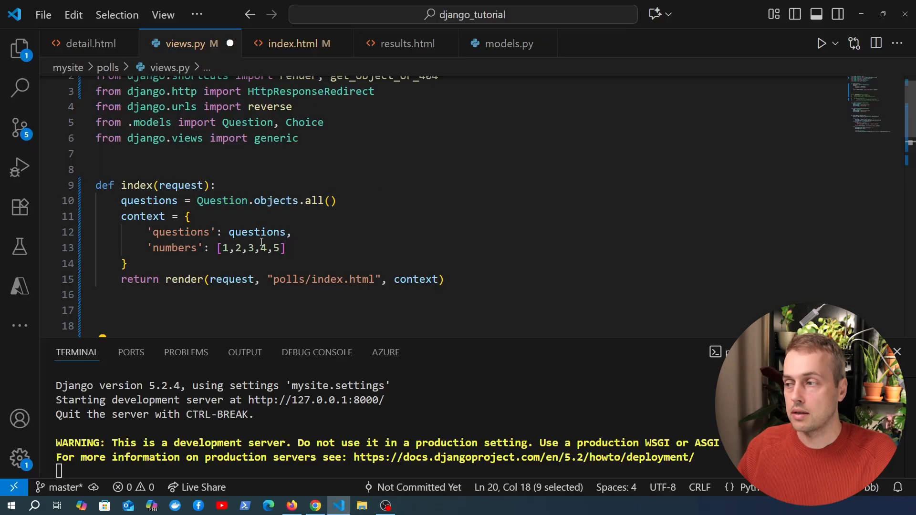
pyautogui.scroll(-3)
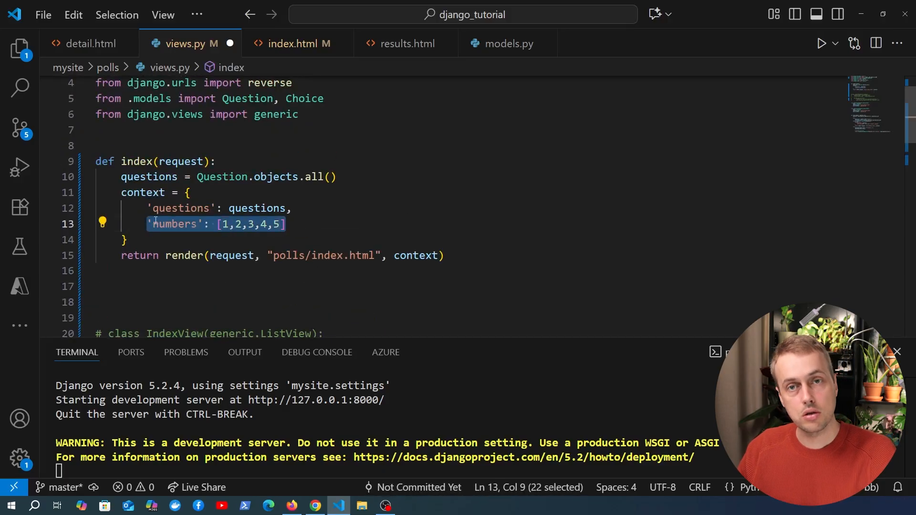
pyautogui.moveTo(175, 224)
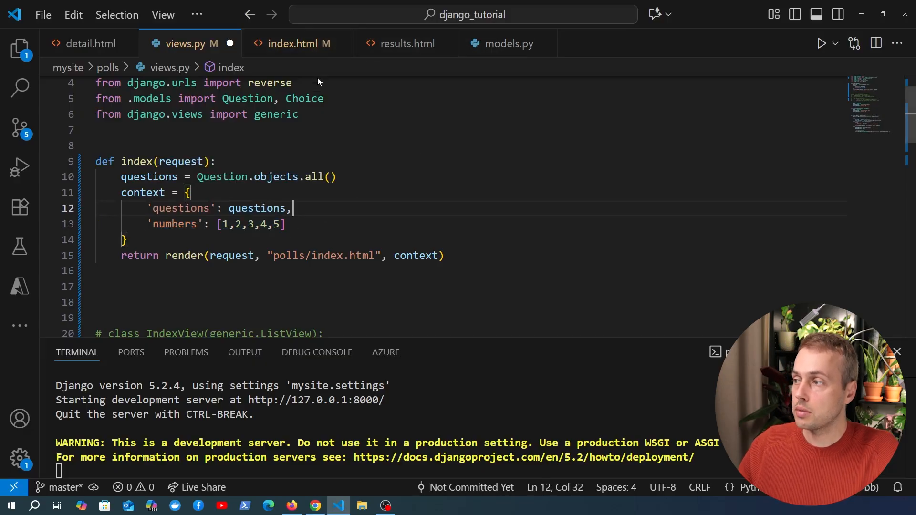
pyautogui.click(291, 43)
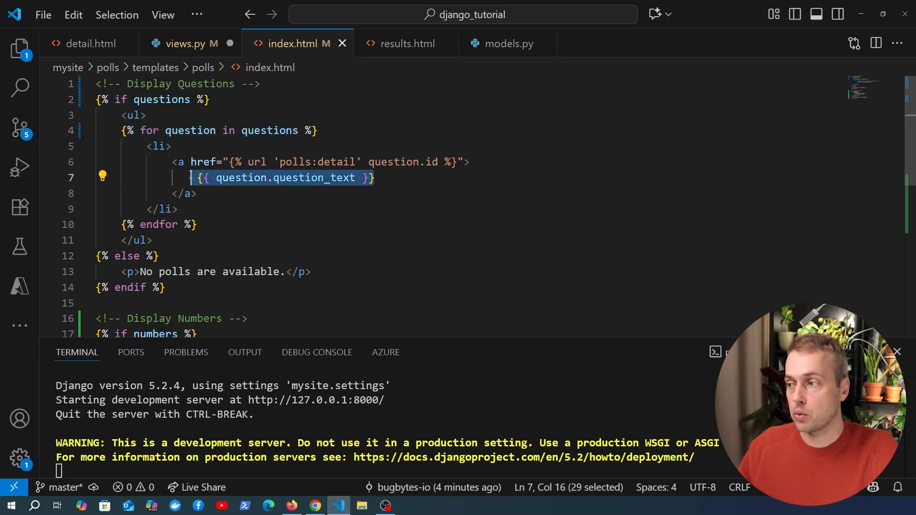
pyautogui.scroll(-3)
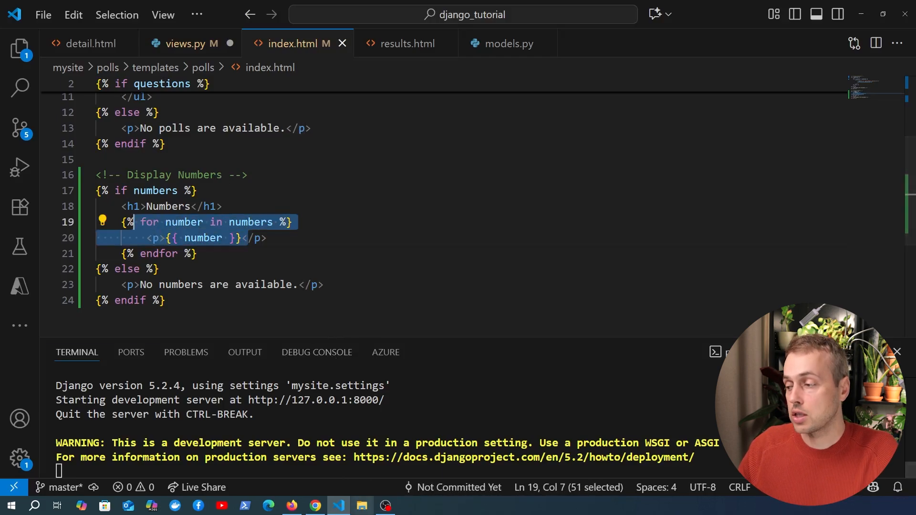
pyautogui.moveTo(315, 505)
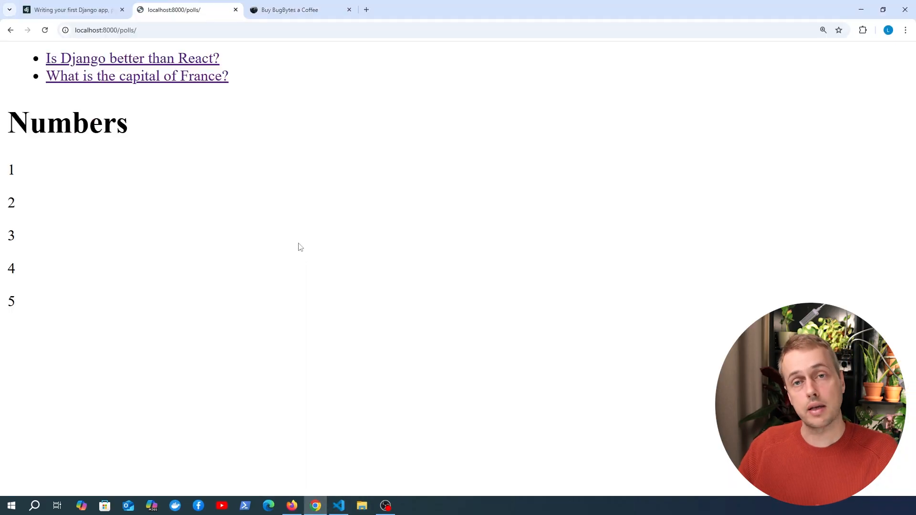
pyautogui.moveTo(297, 238)
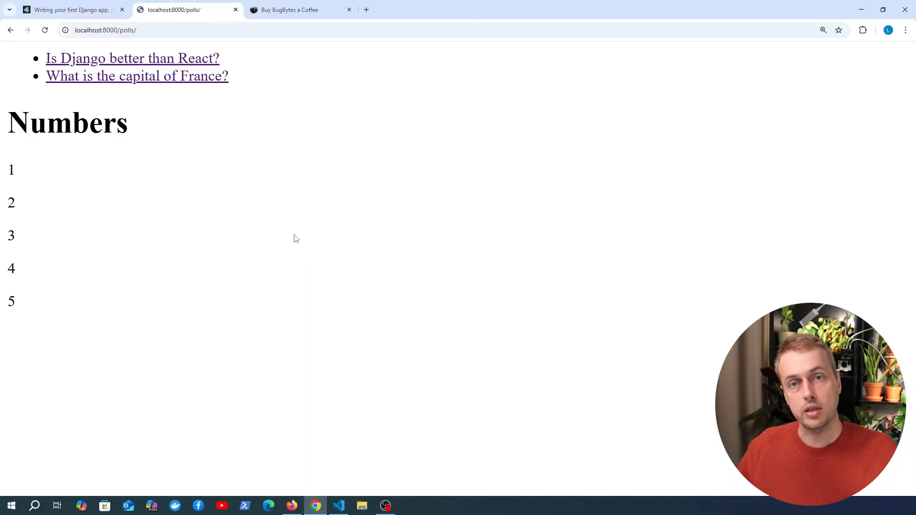
pyautogui.moveTo(6, 166); pyautogui.dragTo(18, 307)
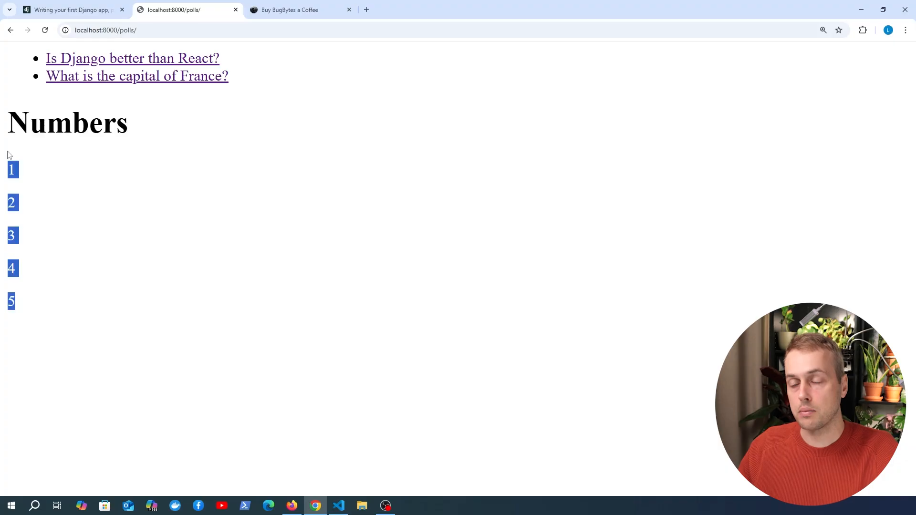
pyautogui.moveTo(33, 162)
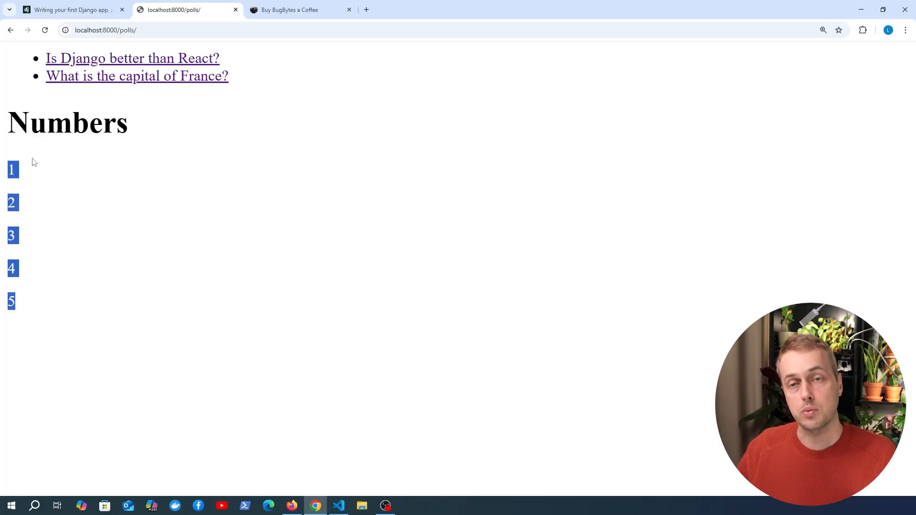
pyautogui.moveTo(119, 146)
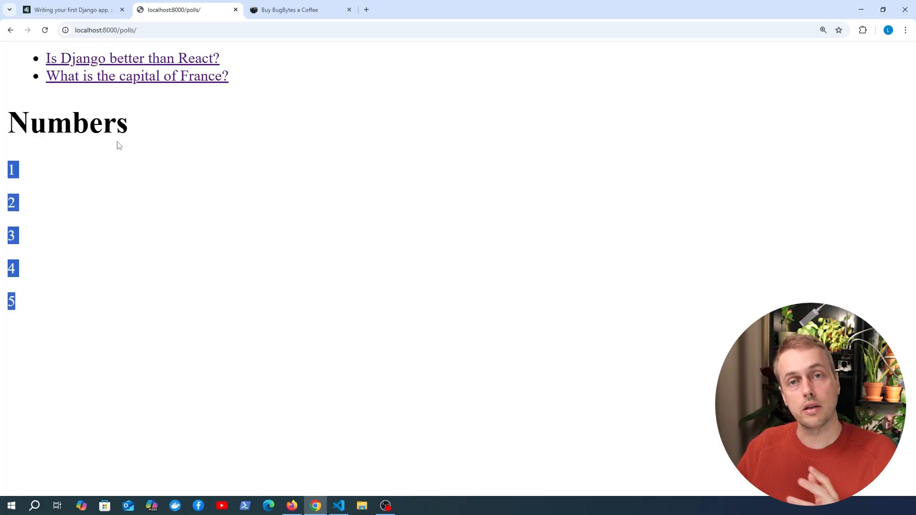
pyautogui.click(338, 505)
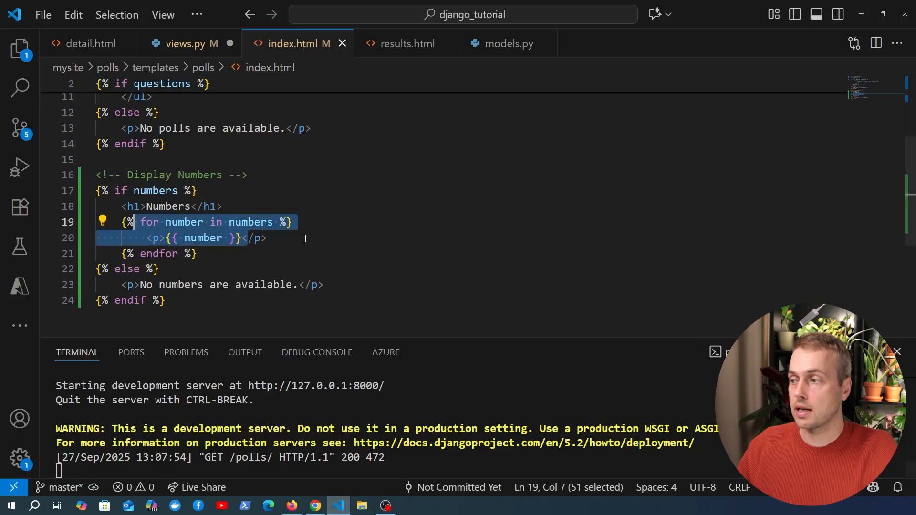
# Add IndexView(generic.ListView) with template_name and Question.objects.all queryset, commenting out the index function
pyautogui.click(188, 43)
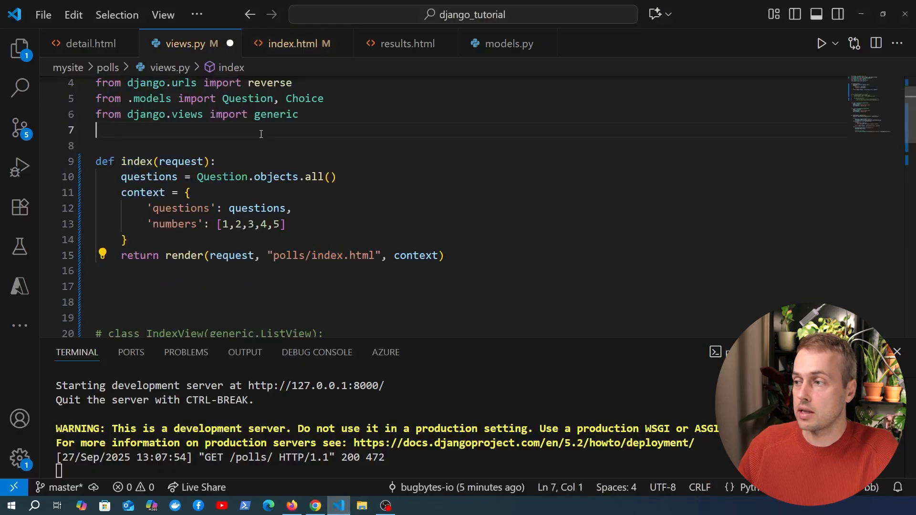
pyautogui.write('class I')
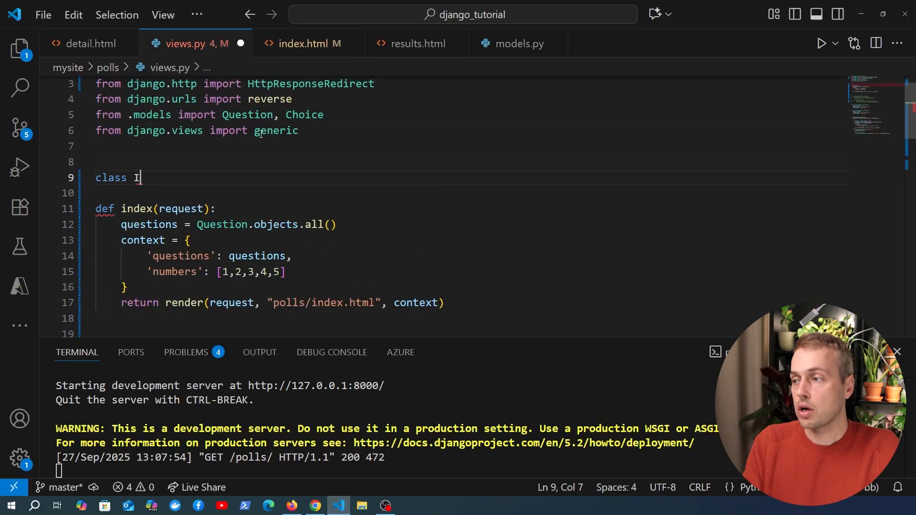
pyautogui.write('ndexView()')
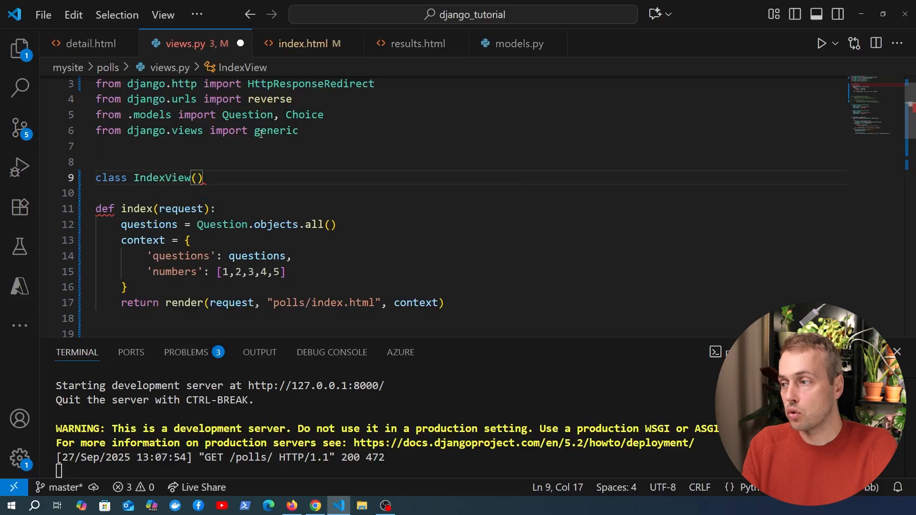
pyautogui.write('generic.')
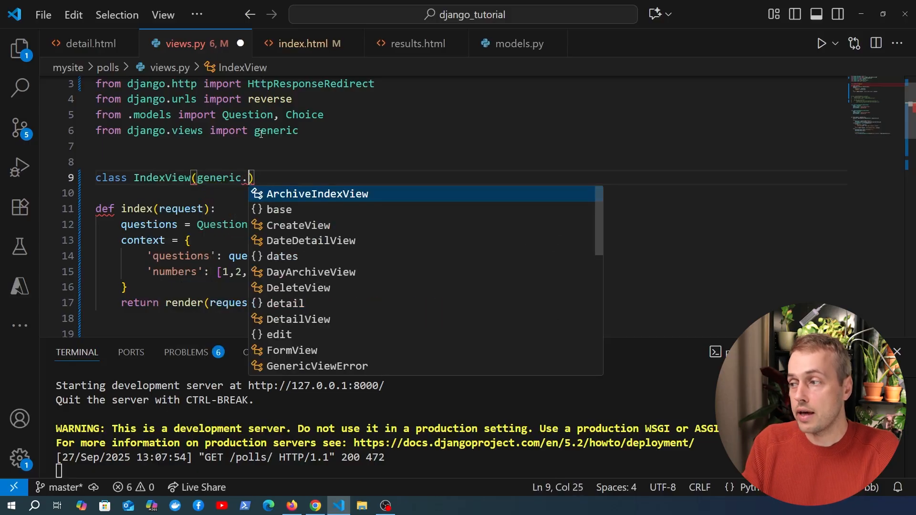
pyautogui.write('ListView')
pyautogui.write('queryset = Qu')
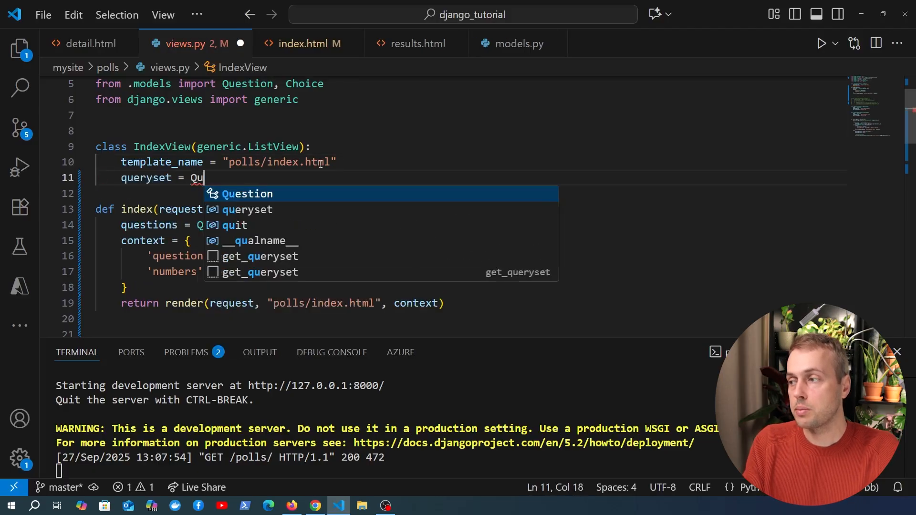
pyautogui.write('estion.objects.all(')
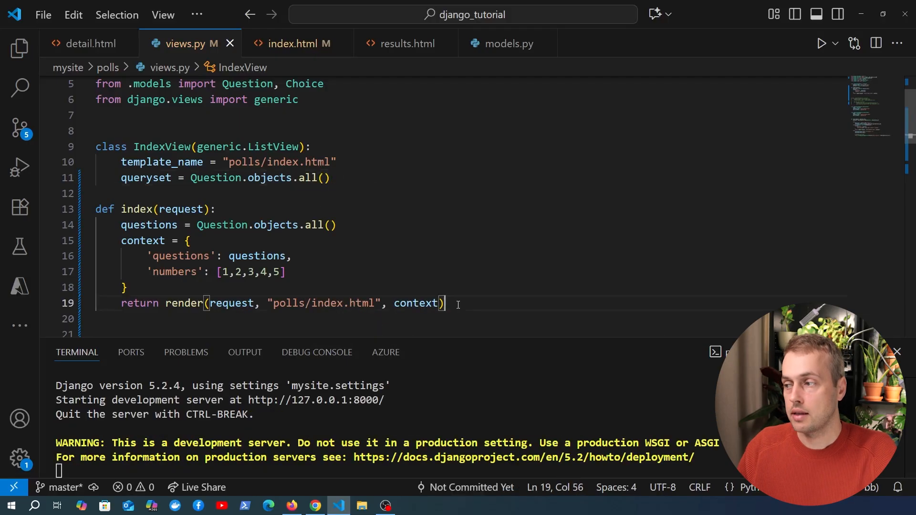
pyautogui.press('Ctrl+/')
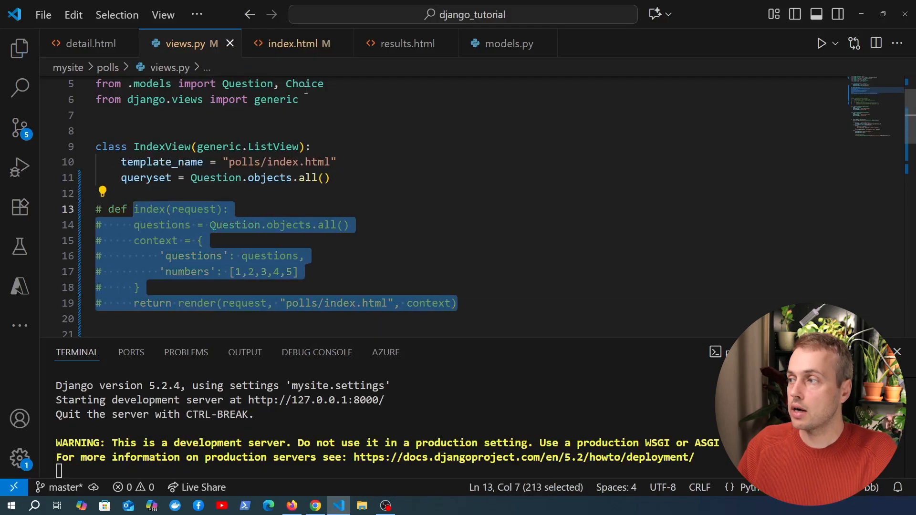
pyautogui.write('urls')
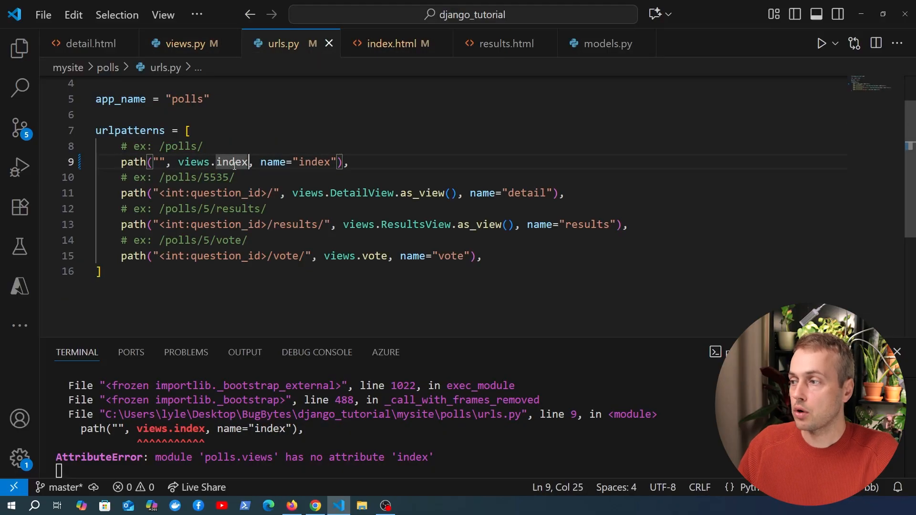
# Point the polls index path at views.IndexView.as_view() in urls.py
pyautogui.write('IndexView]')
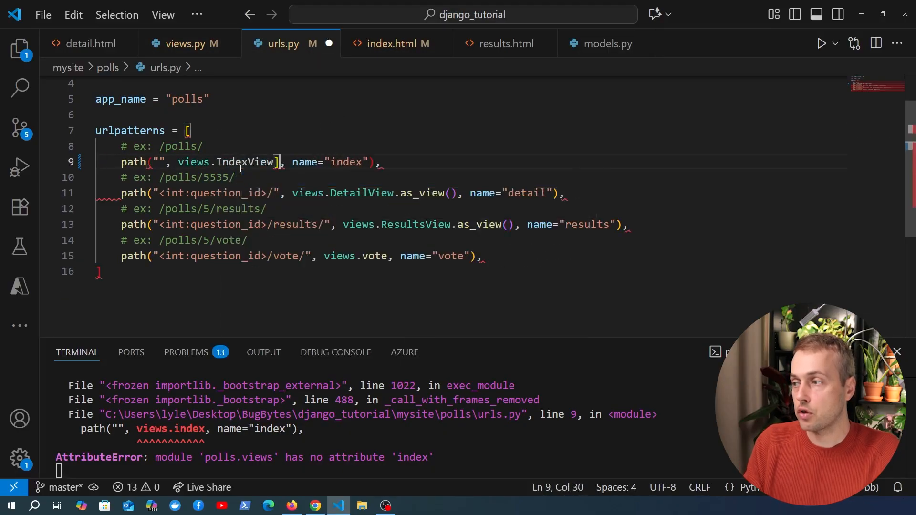
pyautogui.write('.as_vi')
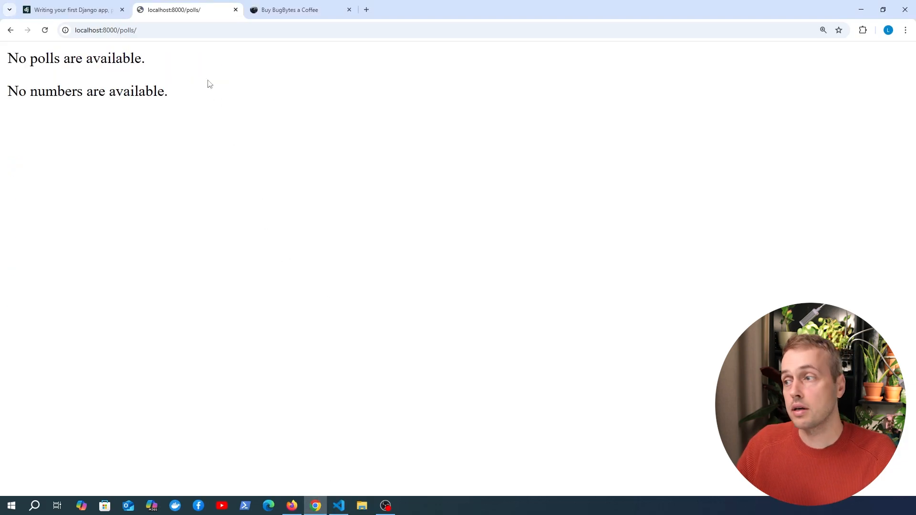
# Select the 'No numbers are available.' message on the reloaded polls page, then return to VS Code
pyautogui.tripleClick(87, 91)
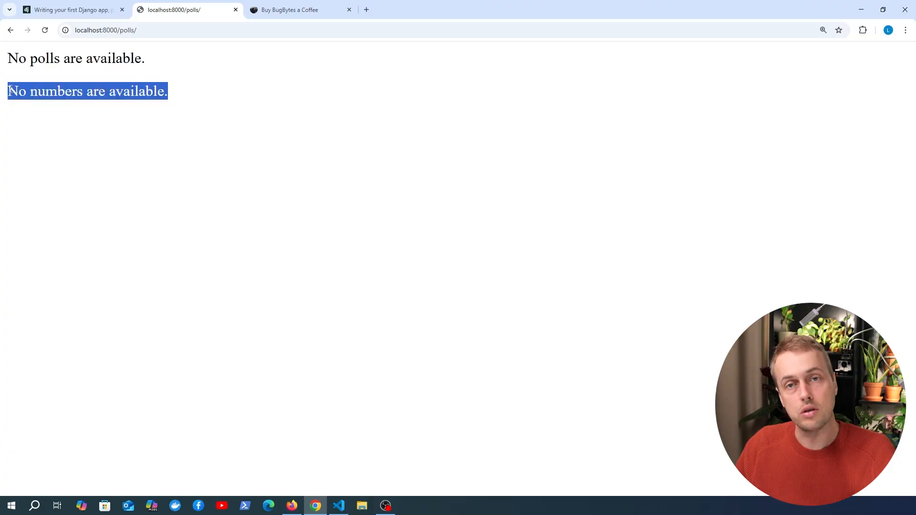
pyautogui.moveTo(339, 506)
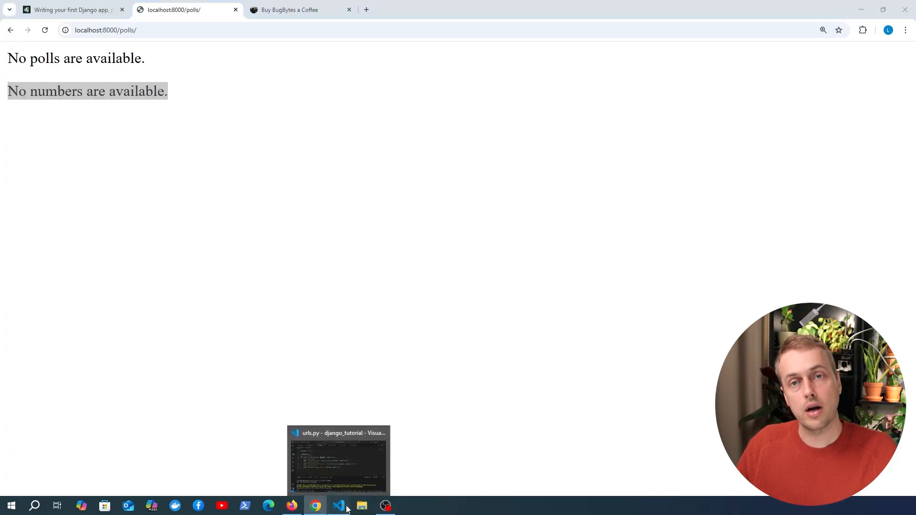
pyautogui.click(338, 506)
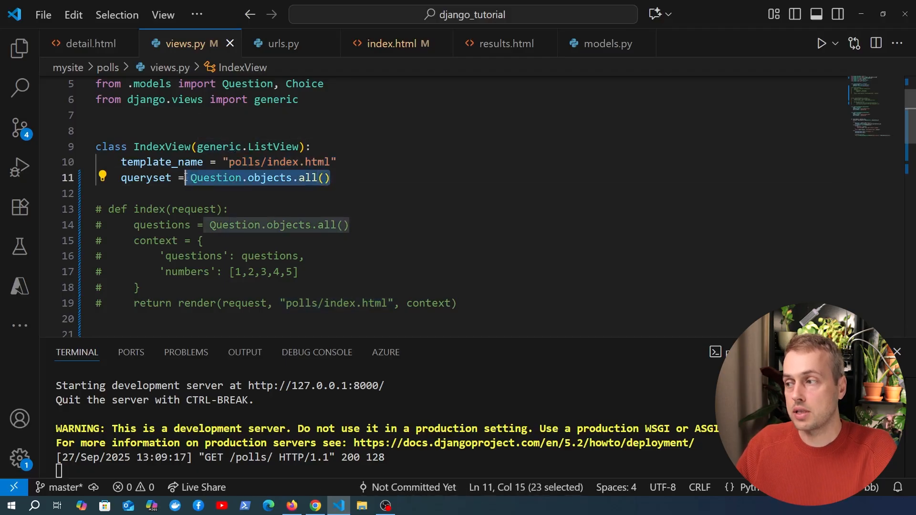
# Add context_object_name = 'questions' below the queryset and refresh the polls page
pyautogui.click(392, 43)
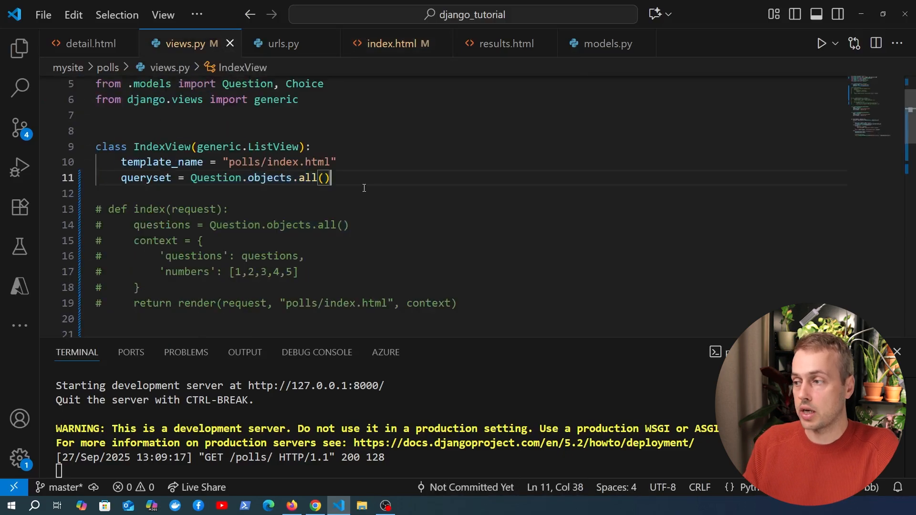
pyautogui.write("context_object_name = '")
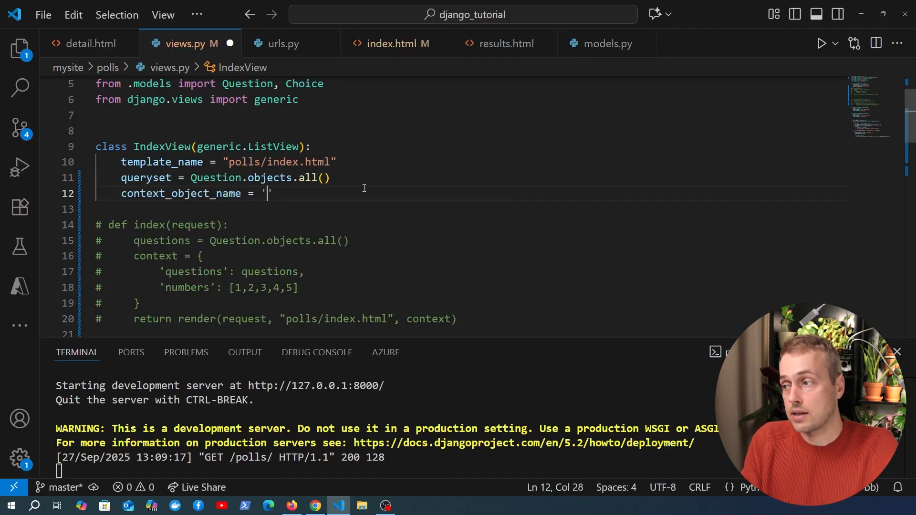
pyautogui.write('questions')
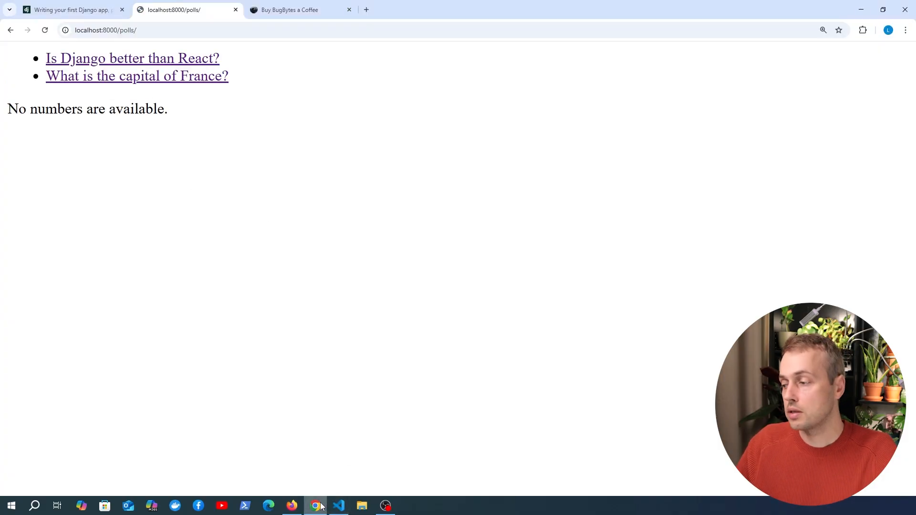
pyautogui.click(338, 505)
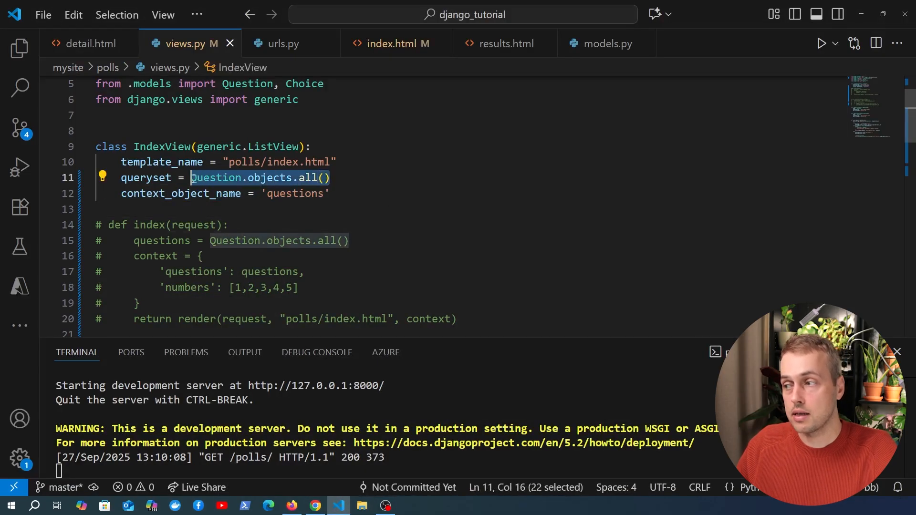
pyautogui.moveTo(214, 178)
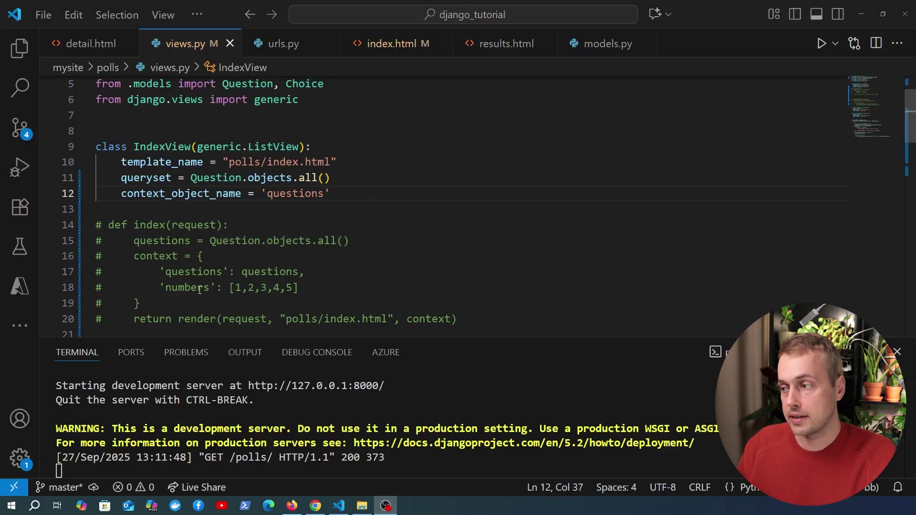
# Comment out the context_object_name line, view index.html, and check the polls page in Chrome
pyautogui.click(304, 193)
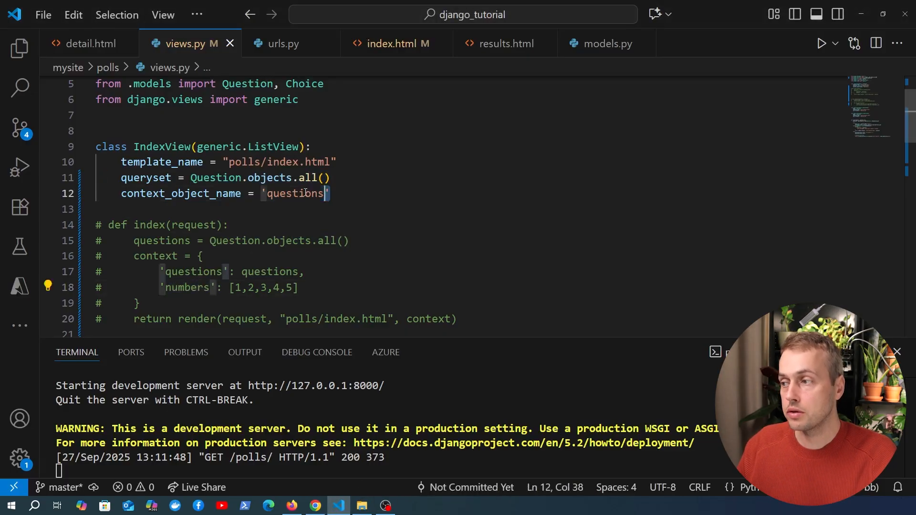
pyautogui.doubleClick(180, 194)
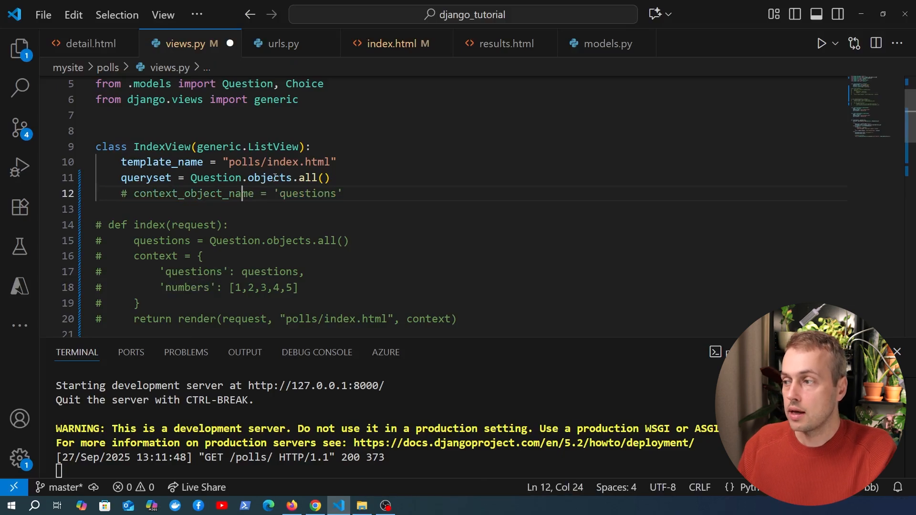
pyautogui.doubleClick(215, 178)
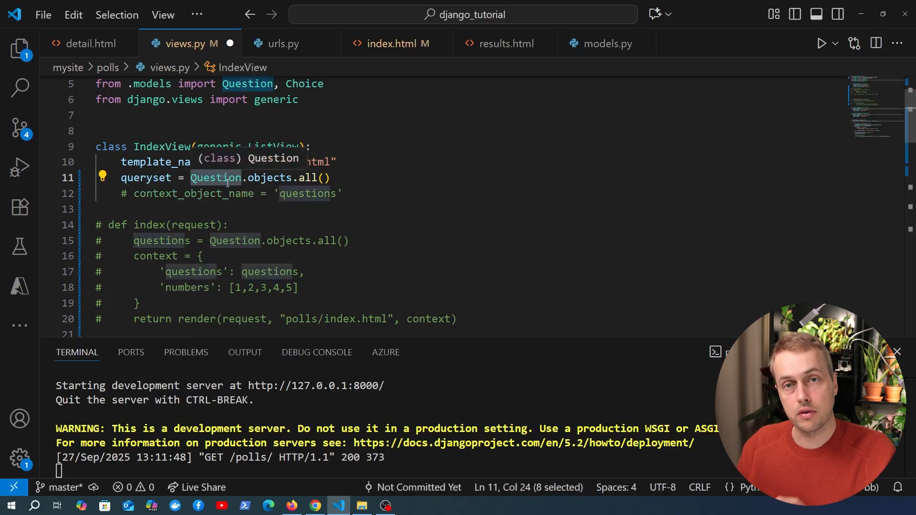
pyautogui.moveTo(248, 187)
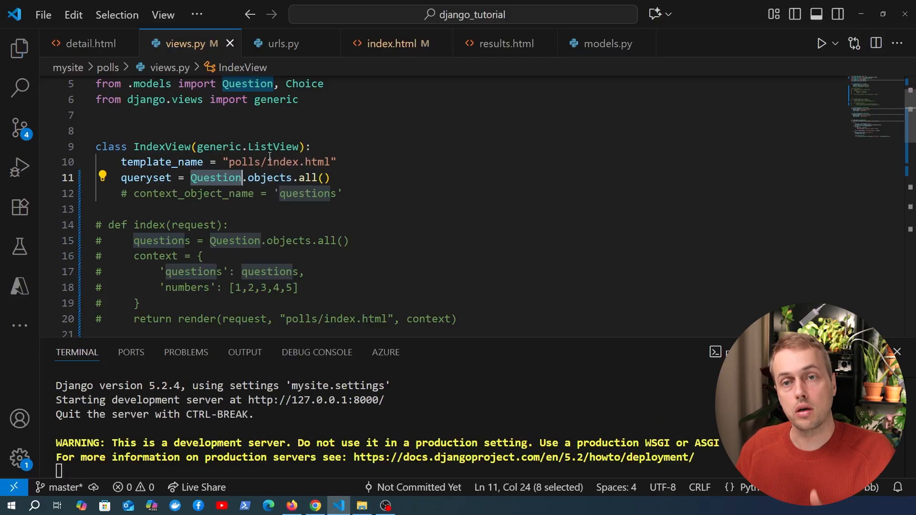
pyautogui.click(391, 43)
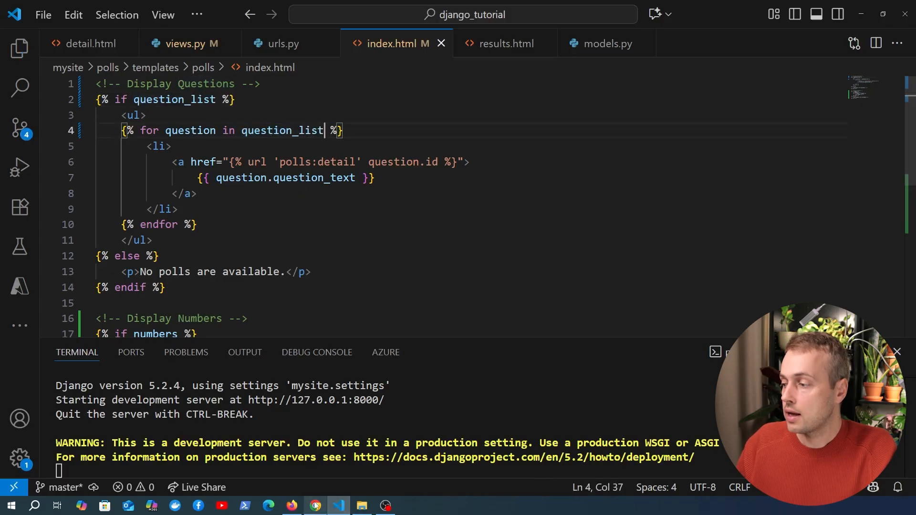
pyautogui.click(316, 505)
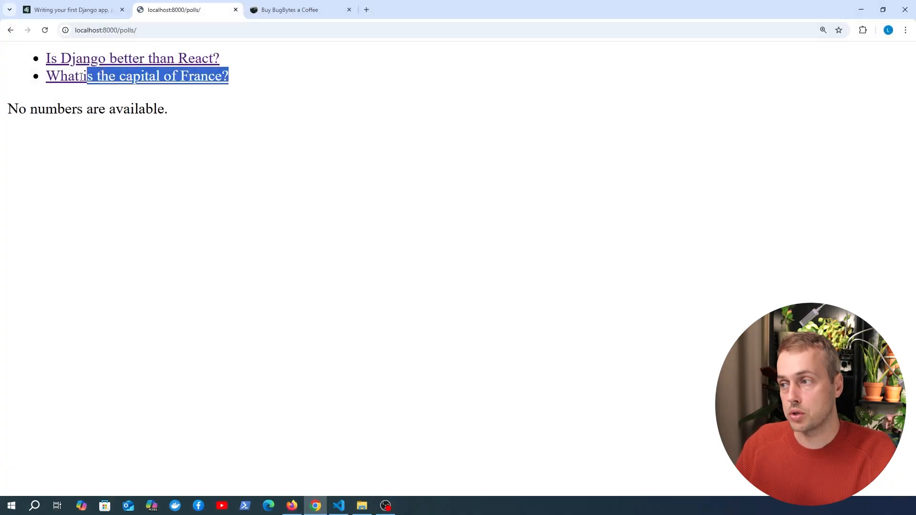
pyautogui.click(338, 505)
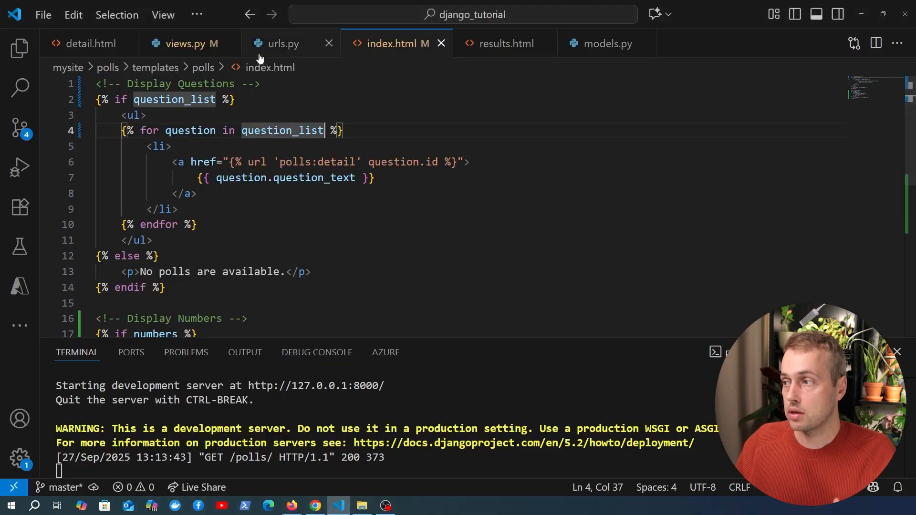
# Uncomment context_object_name = 'questions' in views.py and review the IndexView class
pyautogui.click(184, 43)
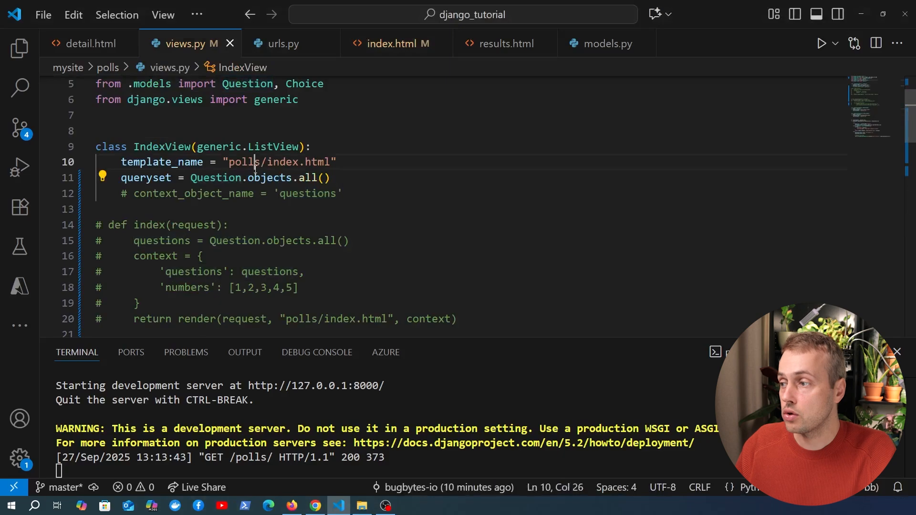
pyautogui.doubleClick(215, 178)
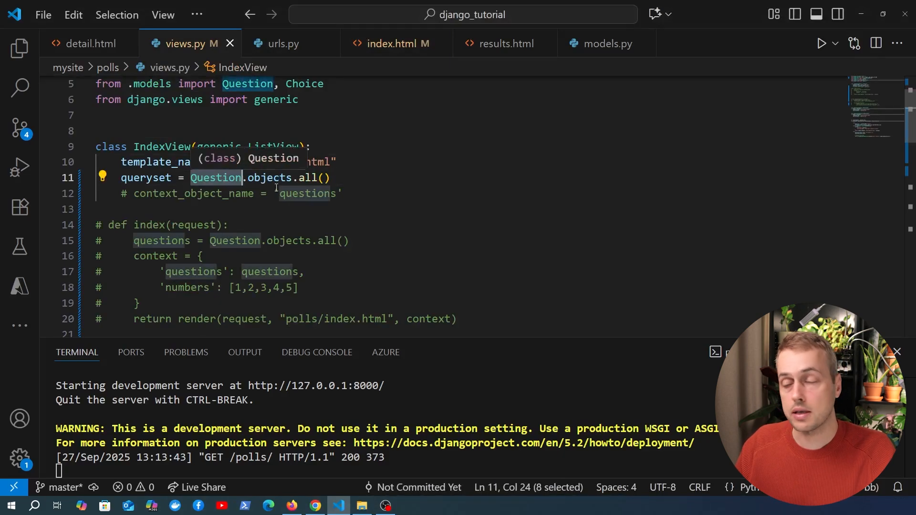
pyautogui.moveTo(230, 196)
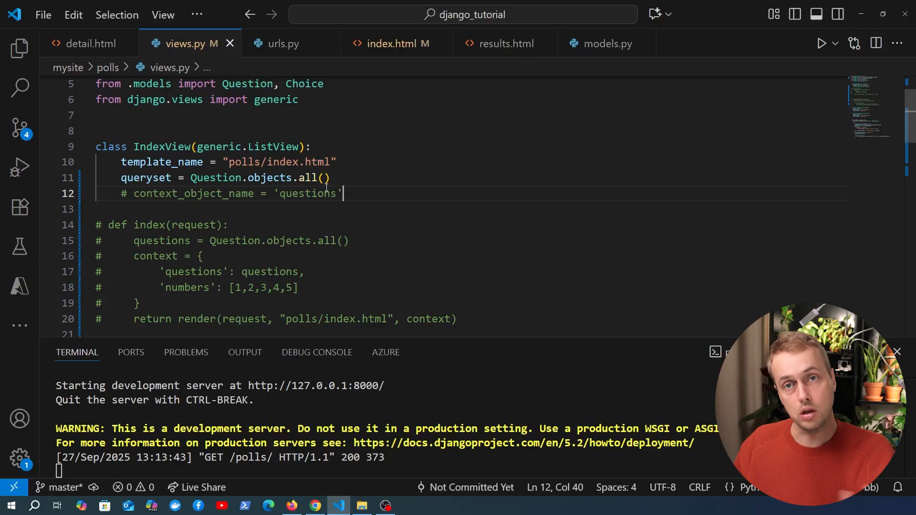
pyautogui.moveTo(185, 177); pyautogui.dragTo(330, 178)
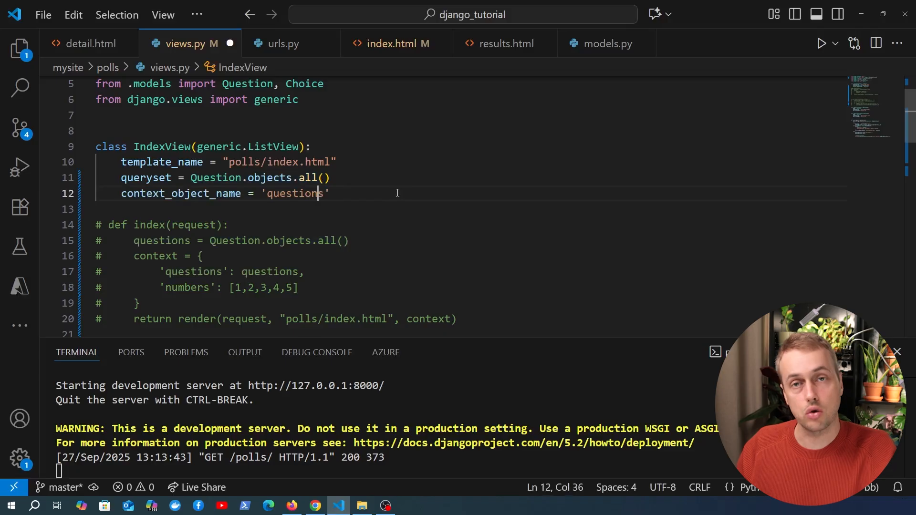
pyautogui.moveTo(358, 175)
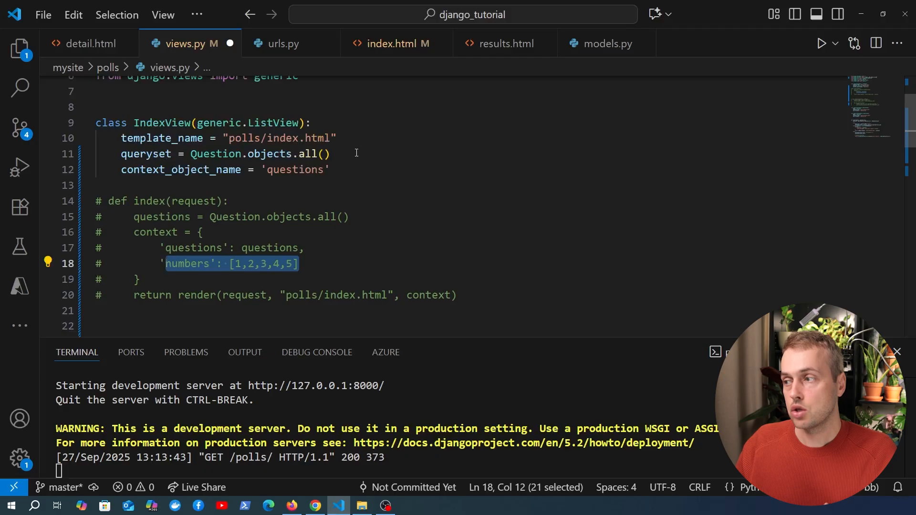
pyautogui.doubleClick(308, 170)
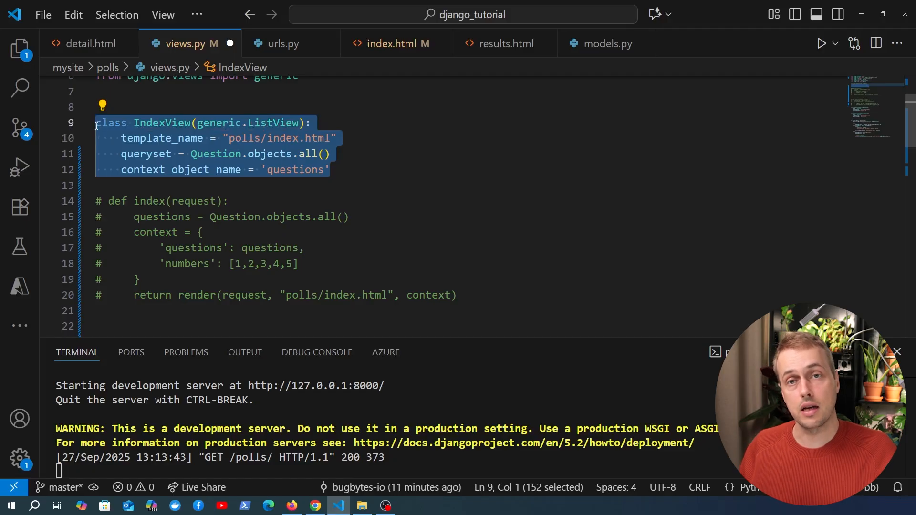
pyautogui.moveTo(135, 94)
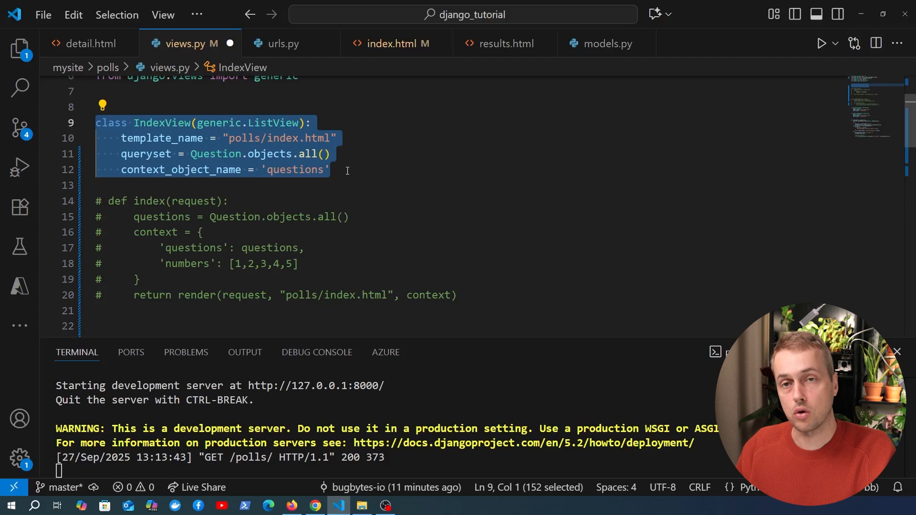
pyautogui.click(346, 170)
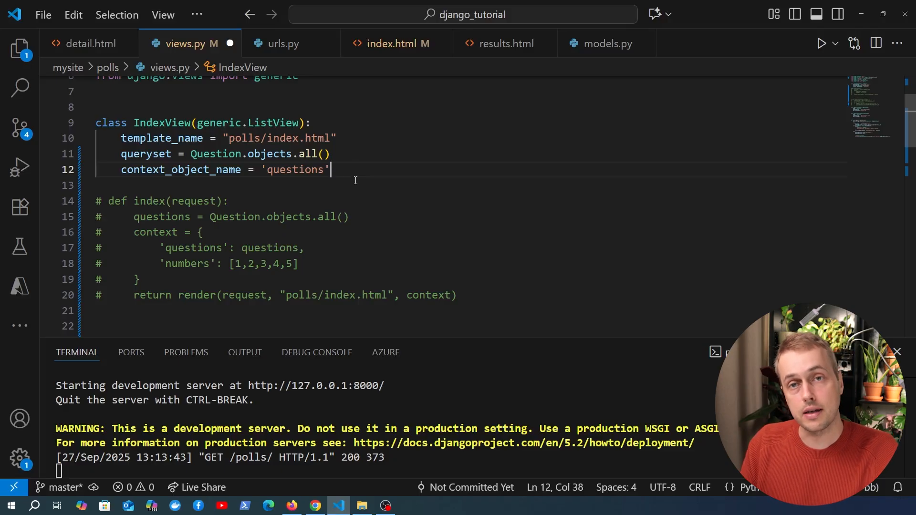
# Insert a get_context_data method override into IndexView
pyautogui.write('d')
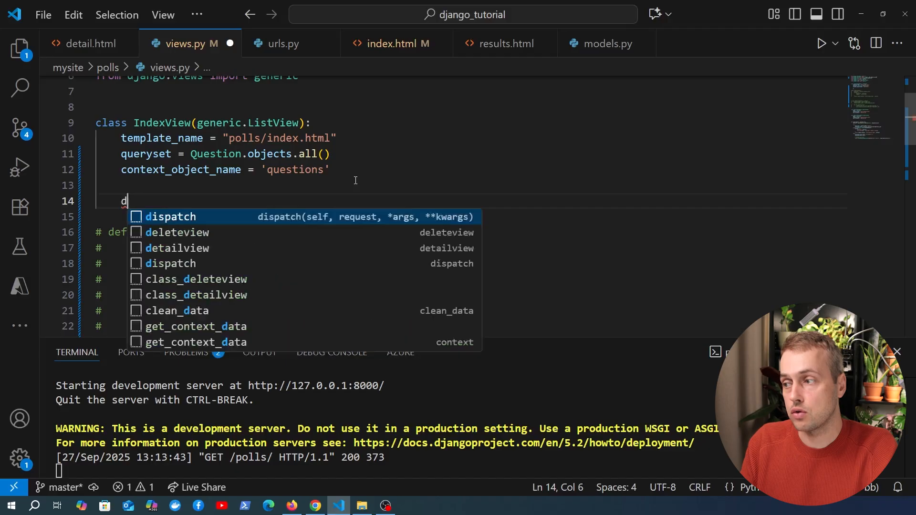
pyautogui.write('ef get_')
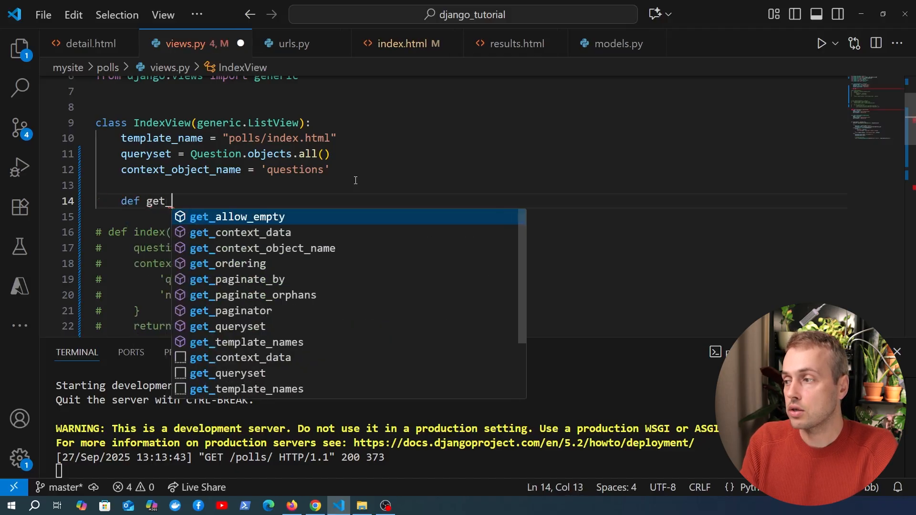
pyautogui.click(240, 232)
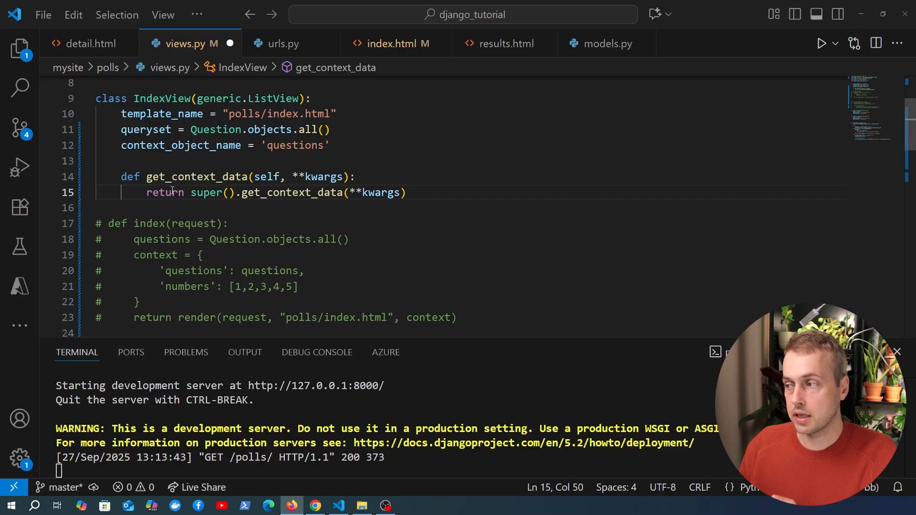
pyautogui.moveTo(190, 192); pyautogui.dragTo(405, 192)
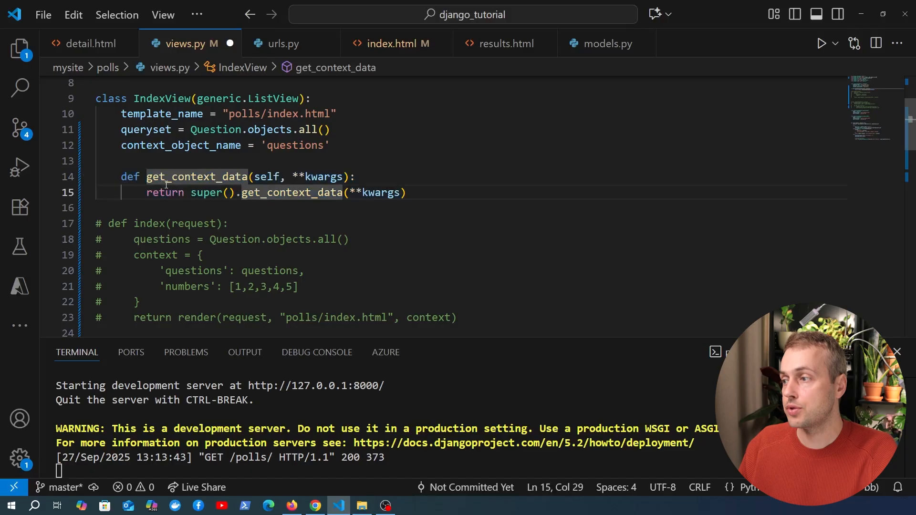
pyautogui.write('context =')
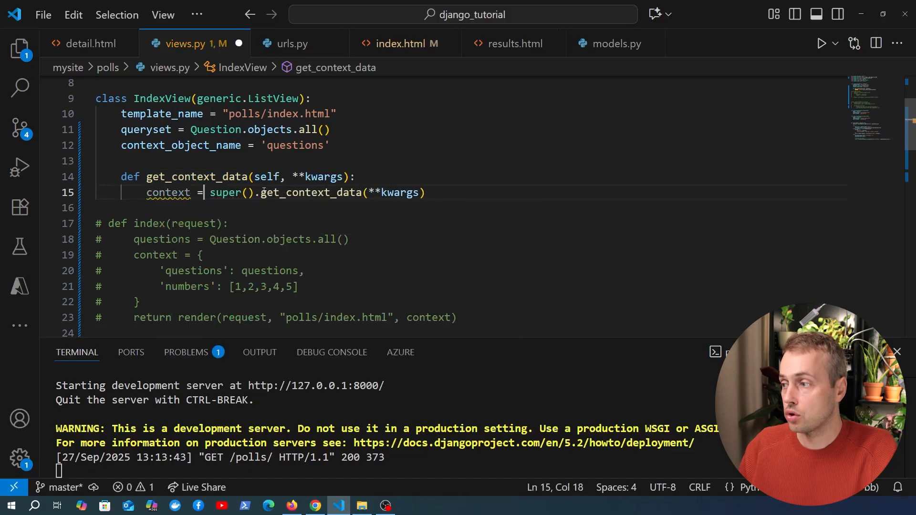
# Set context['numbers'] = [1,2,3,4,5] after the super() call and return context
pyautogui.click(431, 191)
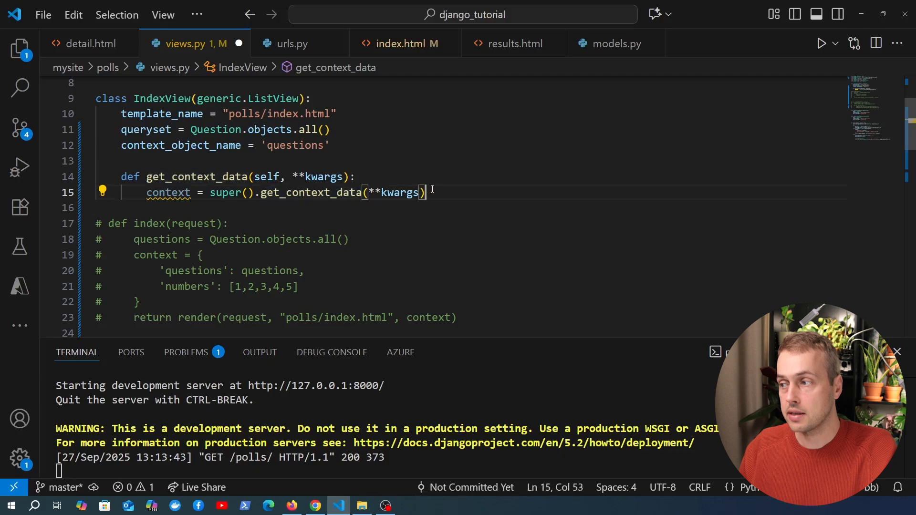
pyautogui.write('context')
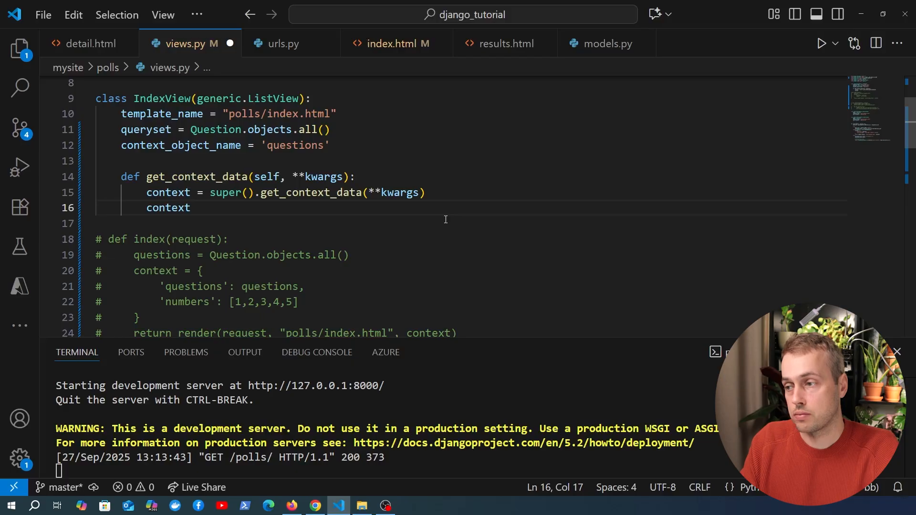
pyautogui.write("['numbe']")
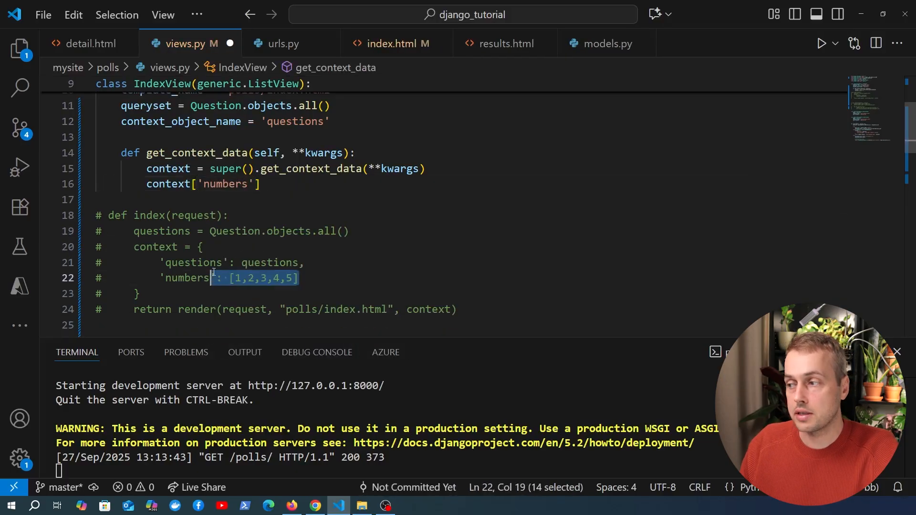
pyautogui.write('=')
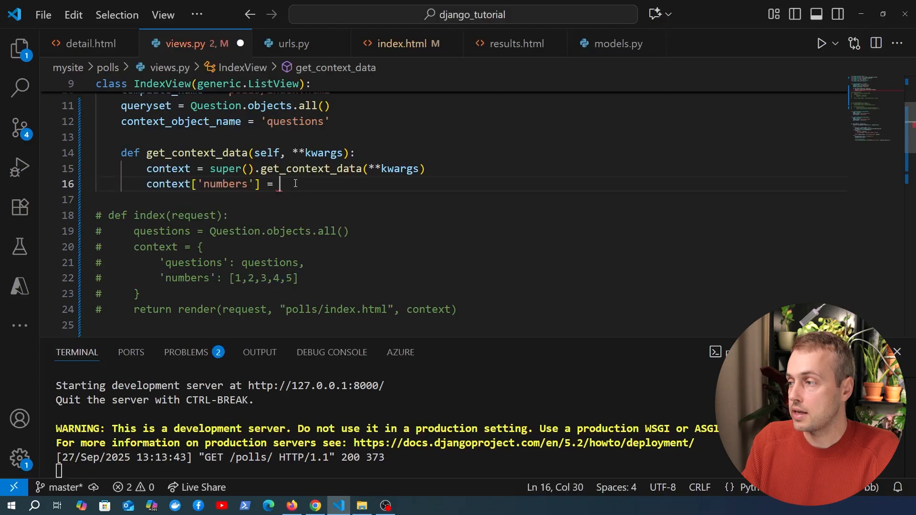
pyautogui.write('[1,2,3,4,5]')
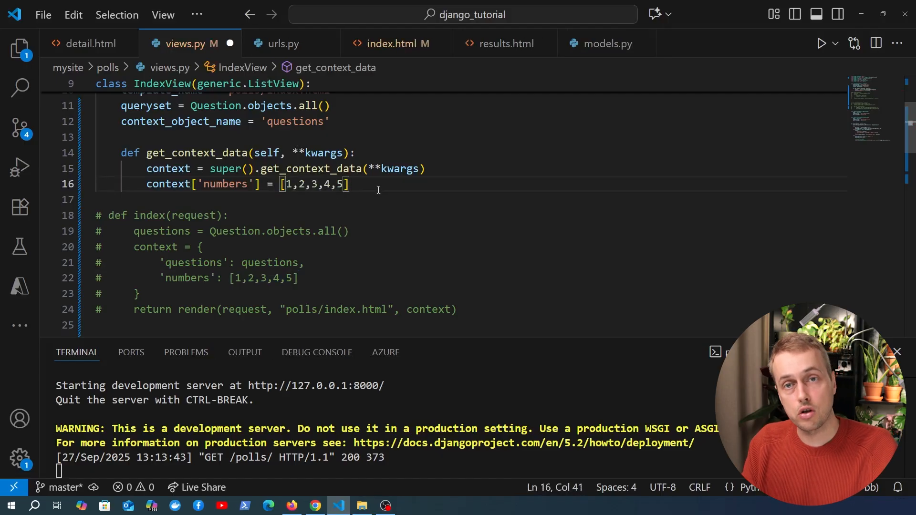
pyautogui.press('Enter')
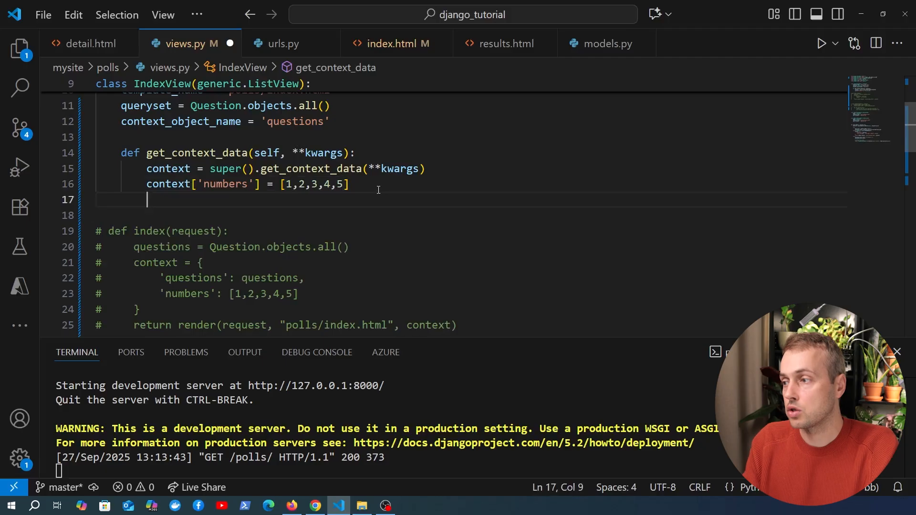
pyautogui.write('return')
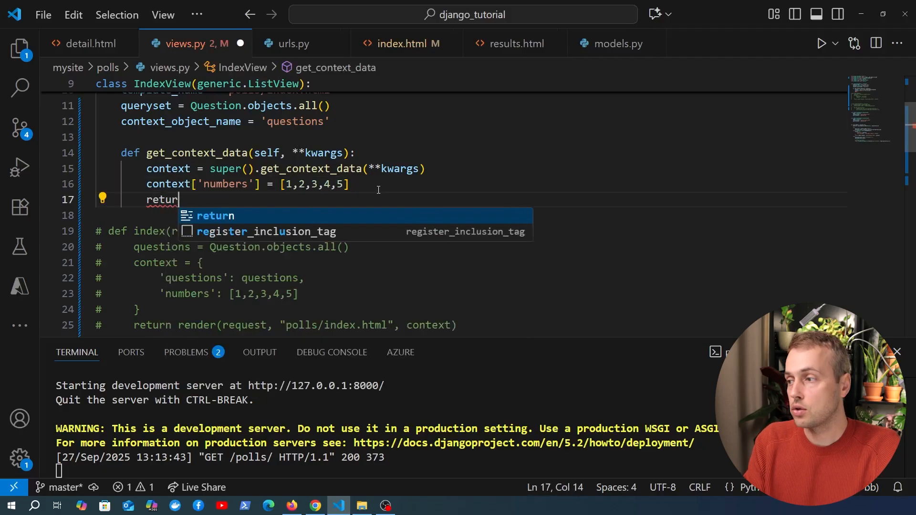
pyautogui.write('context')
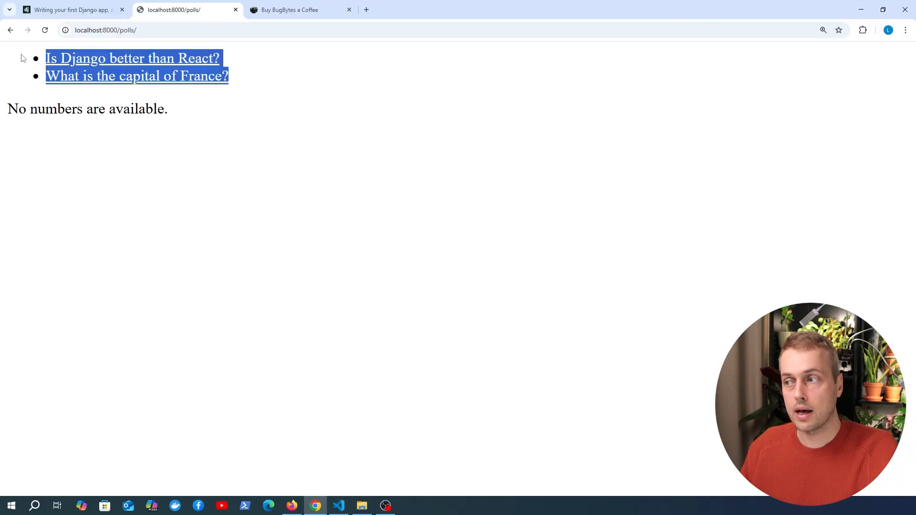
# Inspect the numbers variable in index.html's if tag, then go back to views.py
pyautogui.click(338, 506)
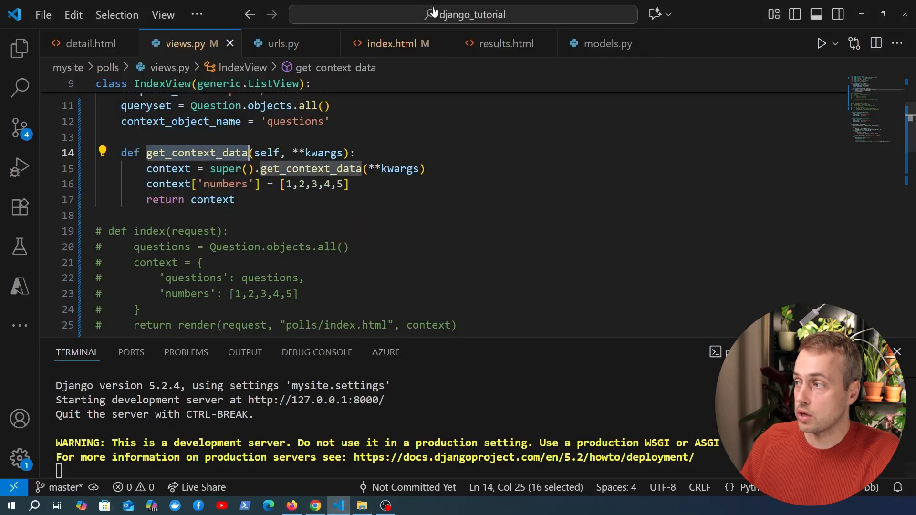
pyautogui.click(390, 43)
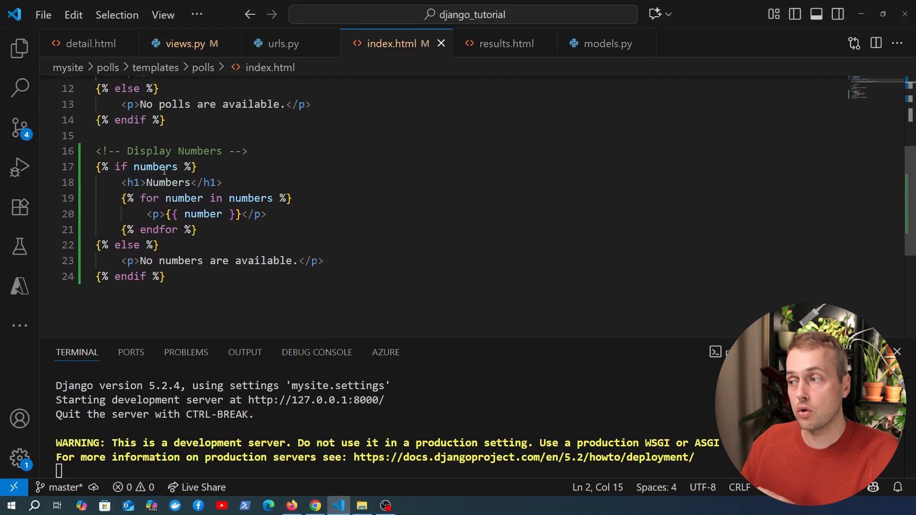
pyautogui.doubleClick(155, 166)
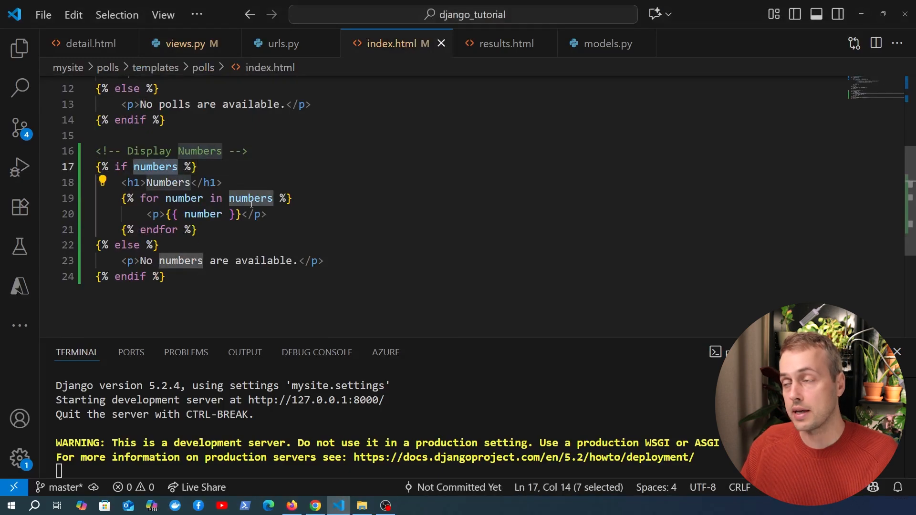
pyautogui.moveTo(217, 270)
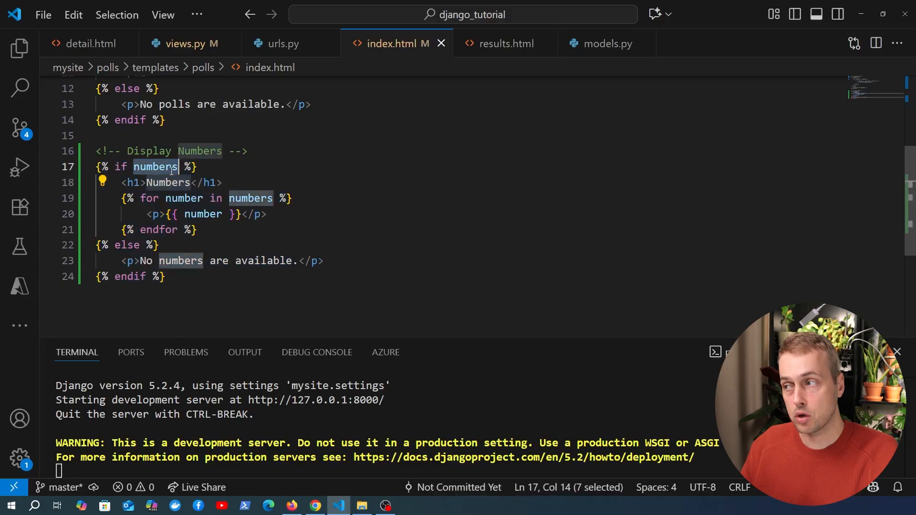
pyautogui.click(186, 43)
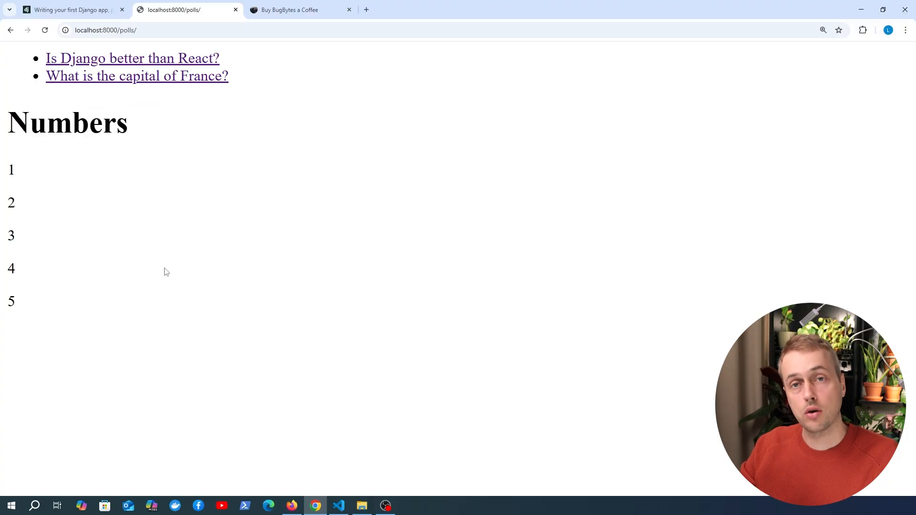
pyautogui.moveTo(136, 284)
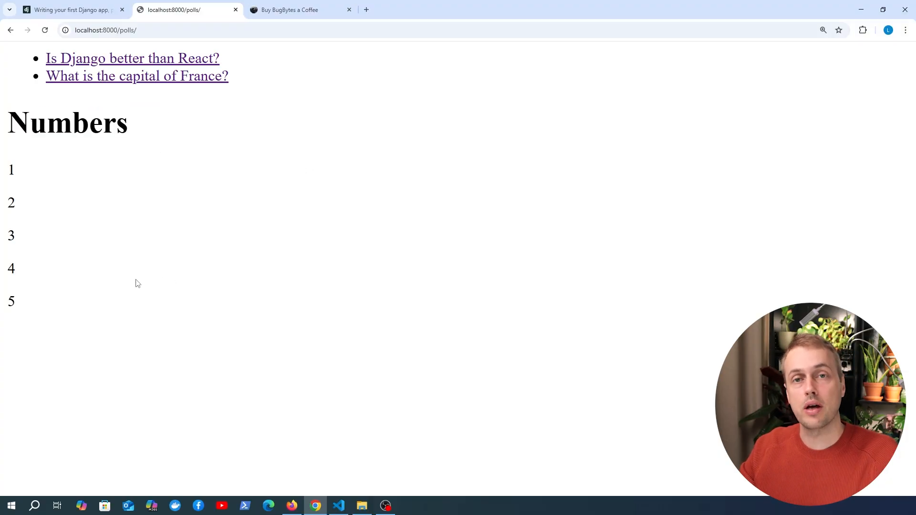
# Select the Numbers heading and its 1–5 list on the polls page, then return to VS Code
pyautogui.moveTo(11, 123); pyautogui.dragTo(11, 301)
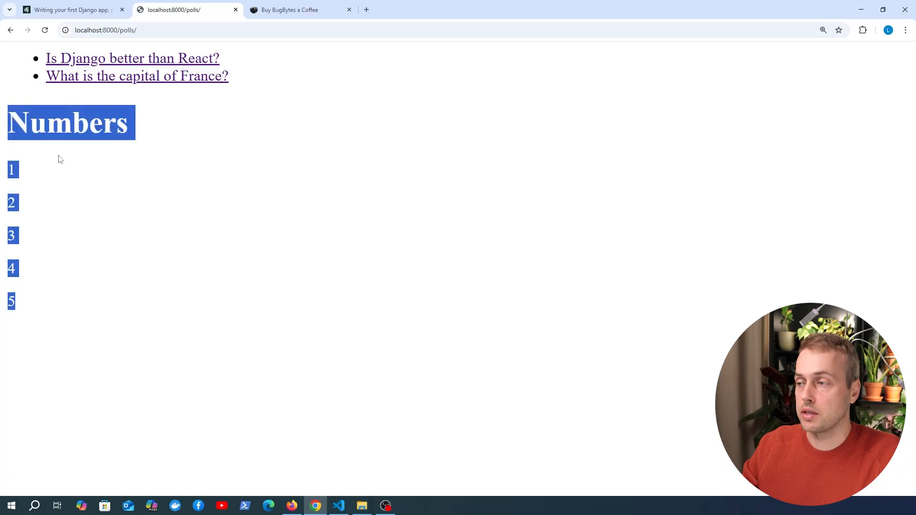
pyautogui.click(207, 183)
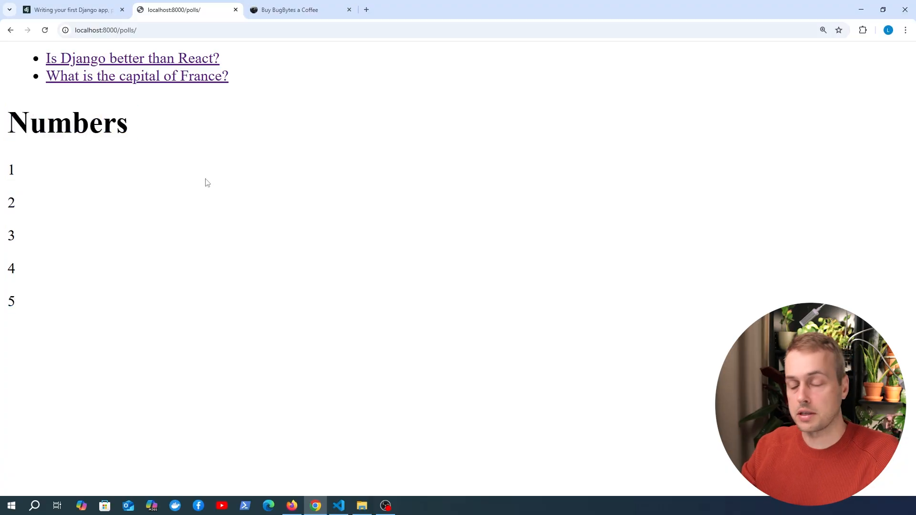
pyautogui.click(338, 506)
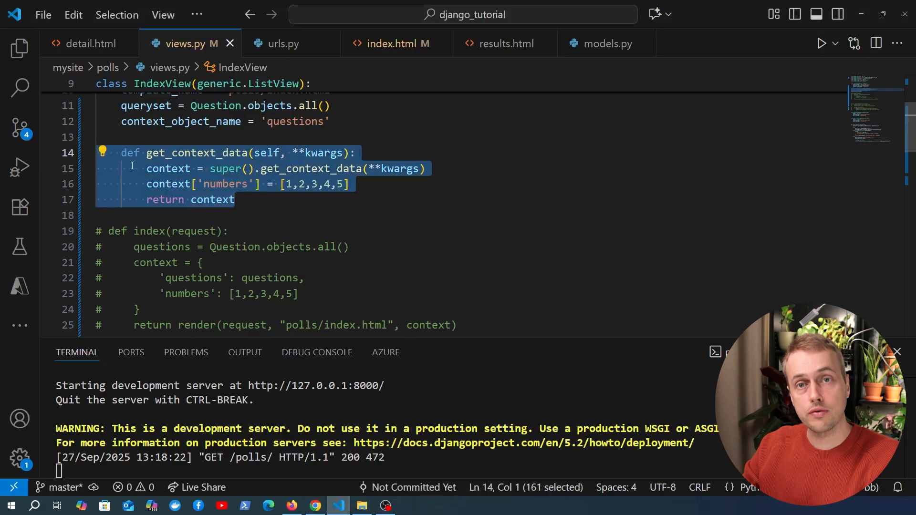
pyautogui.moveTo(199, 152)
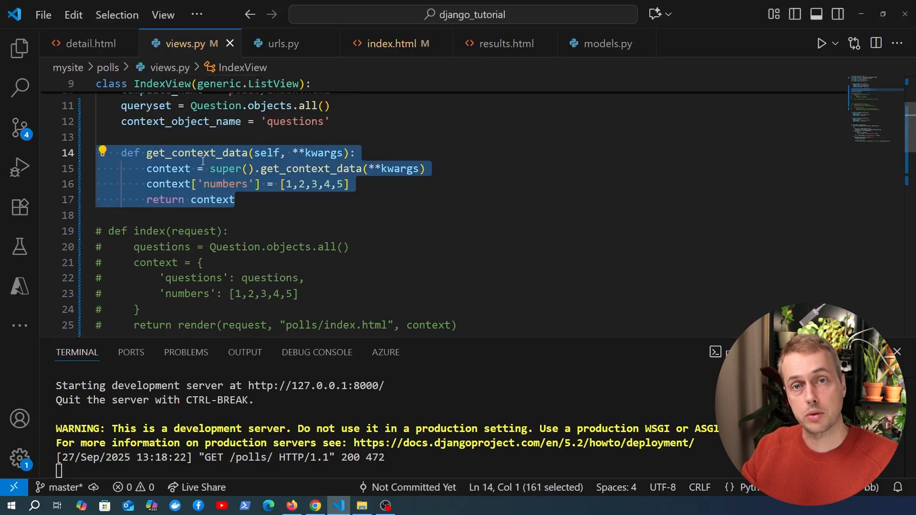
pyautogui.click(356, 183)
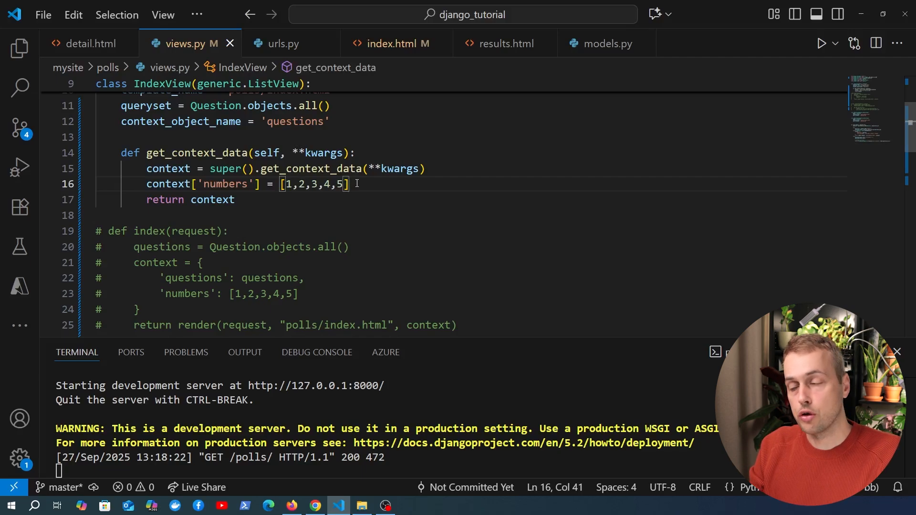
pyautogui.press('Ctrl+/')
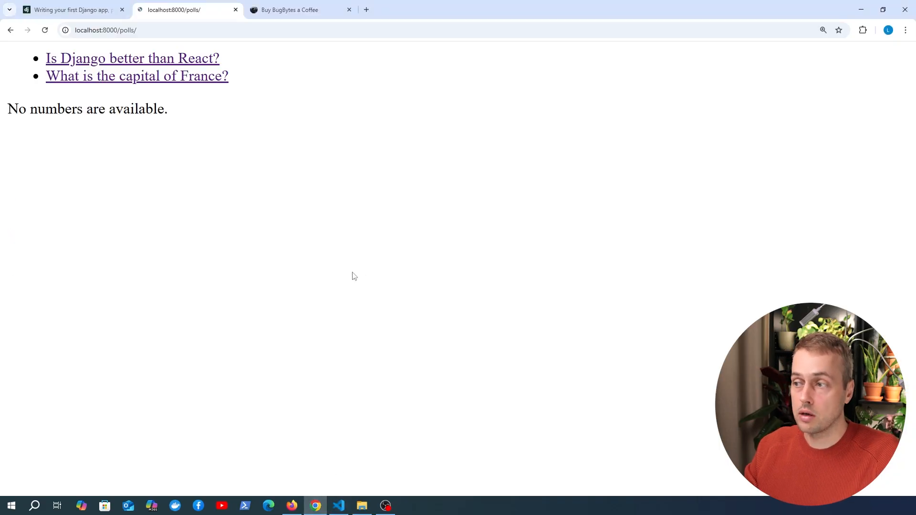
pyautogui.tripleClick(86, 109)
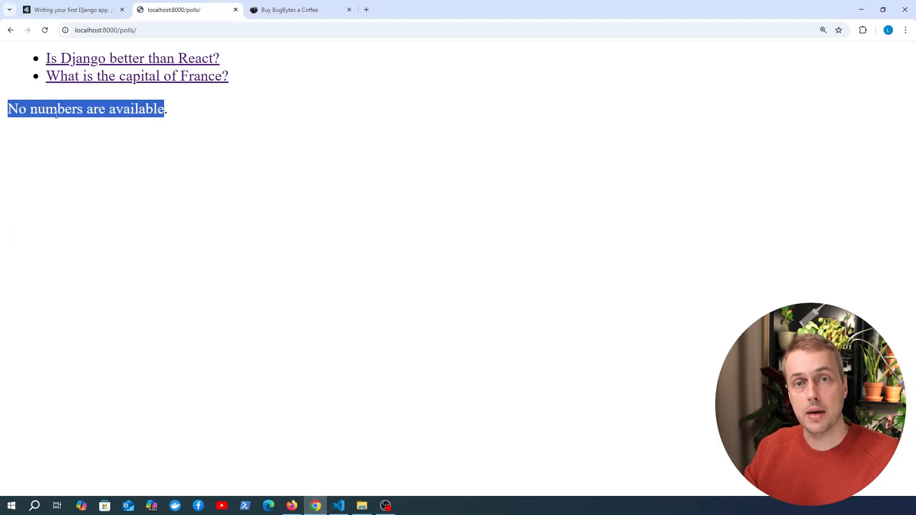
pyautogui.click(338, 505)
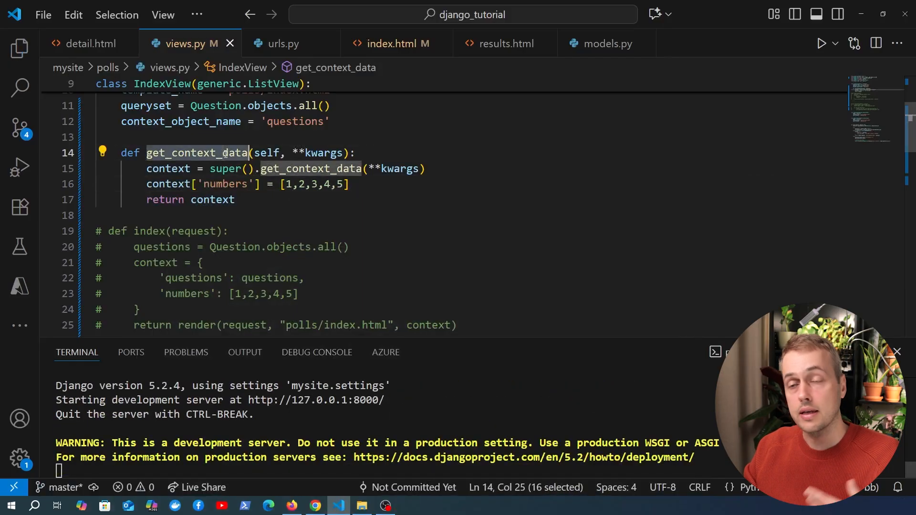
pyautogui.moveTo(224, 153)
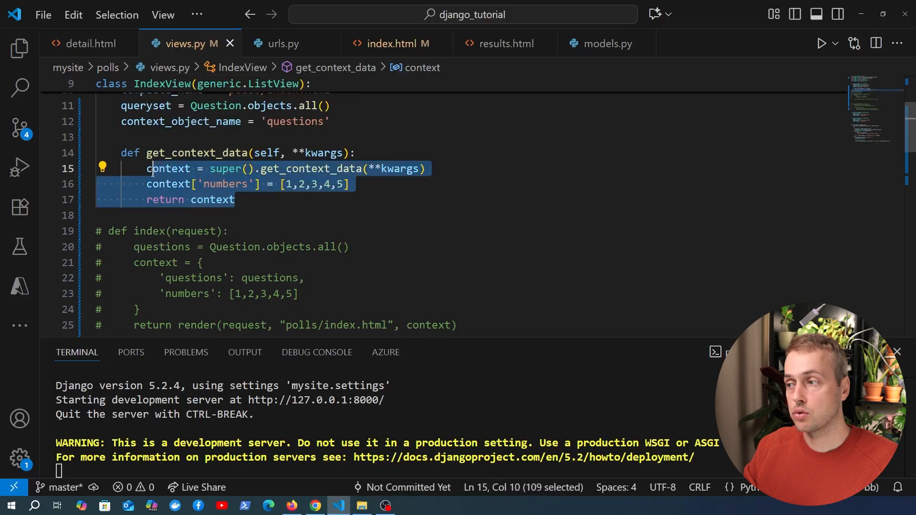
pyautogui.moveTo(168, 168)
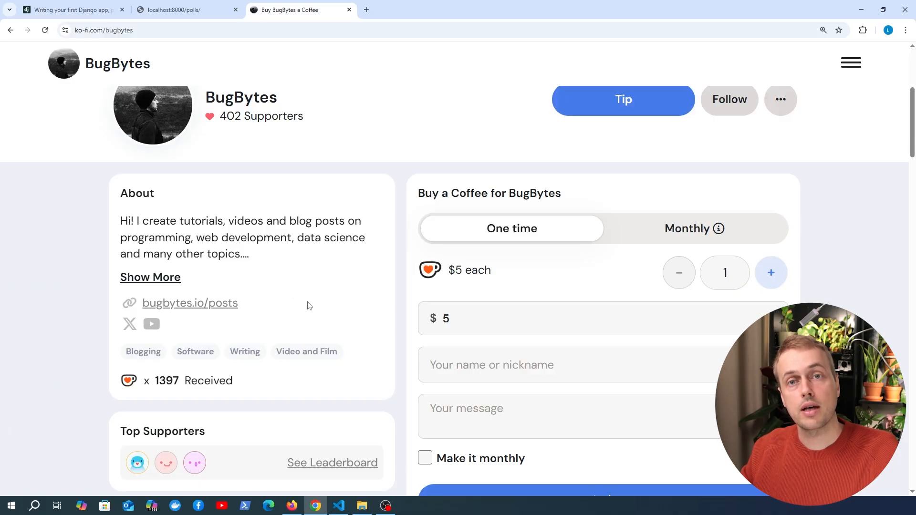
pyautogui.moveTo(305, 306)
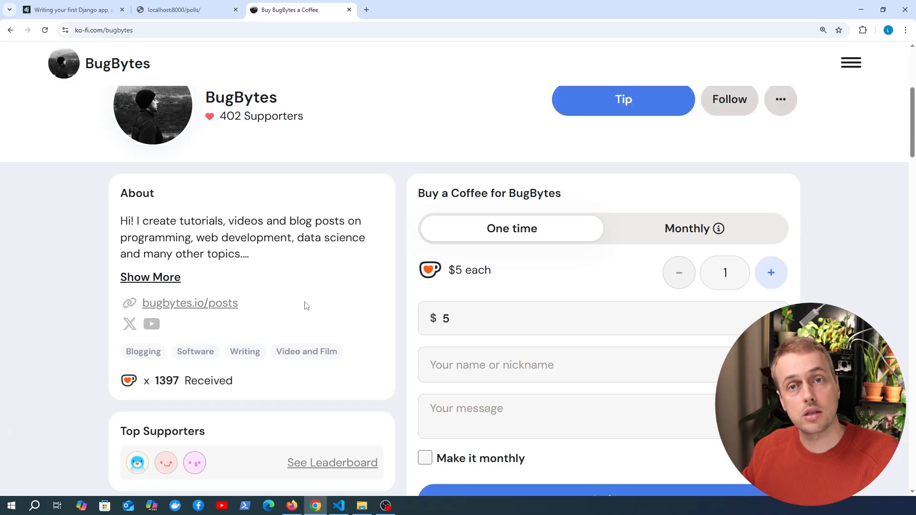